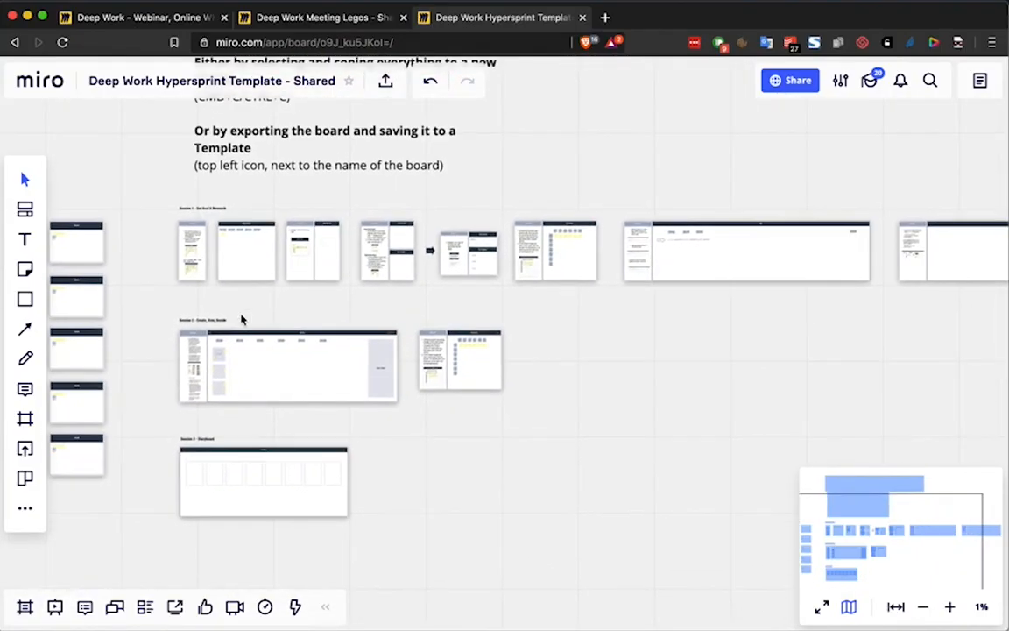
- Switch browser tabs from Hypersprint via Meeting Legos to the Deep Work - Webinar board
click(322, 17)
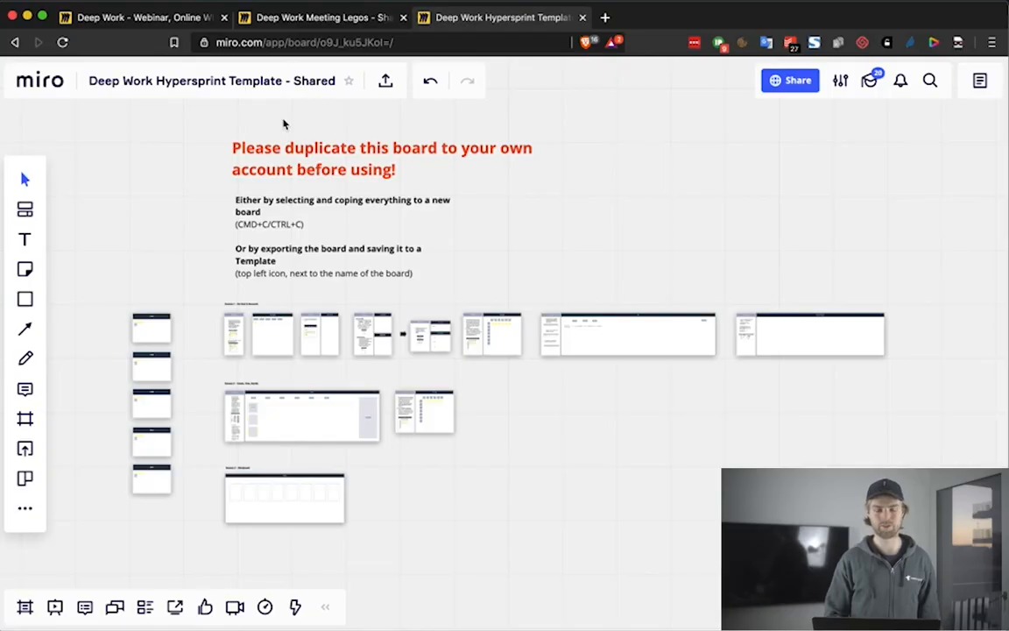
mouse_move(87, 128)
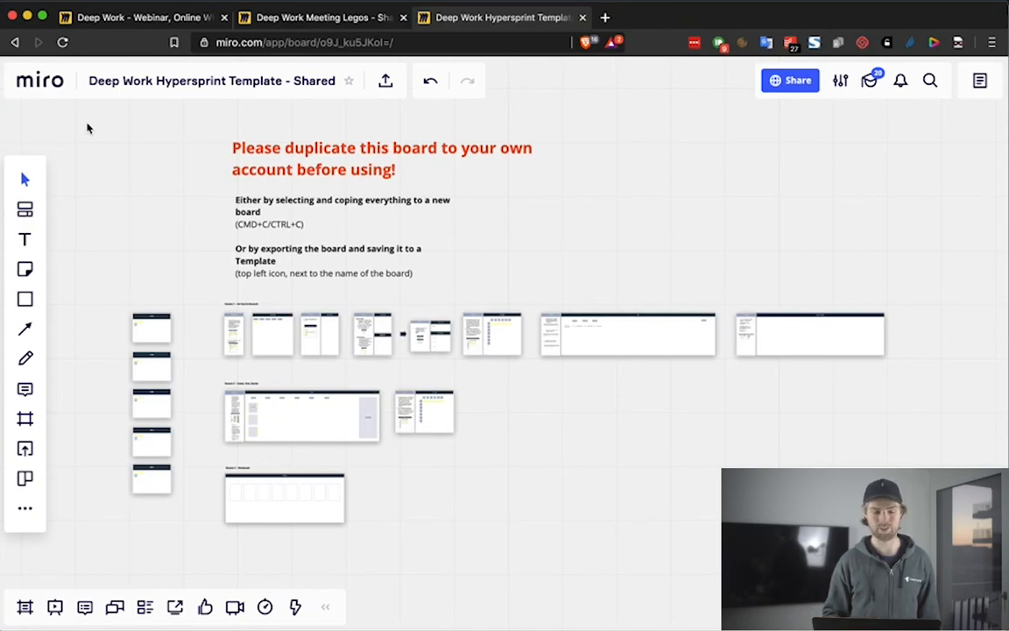
mouse_move(107, 145)
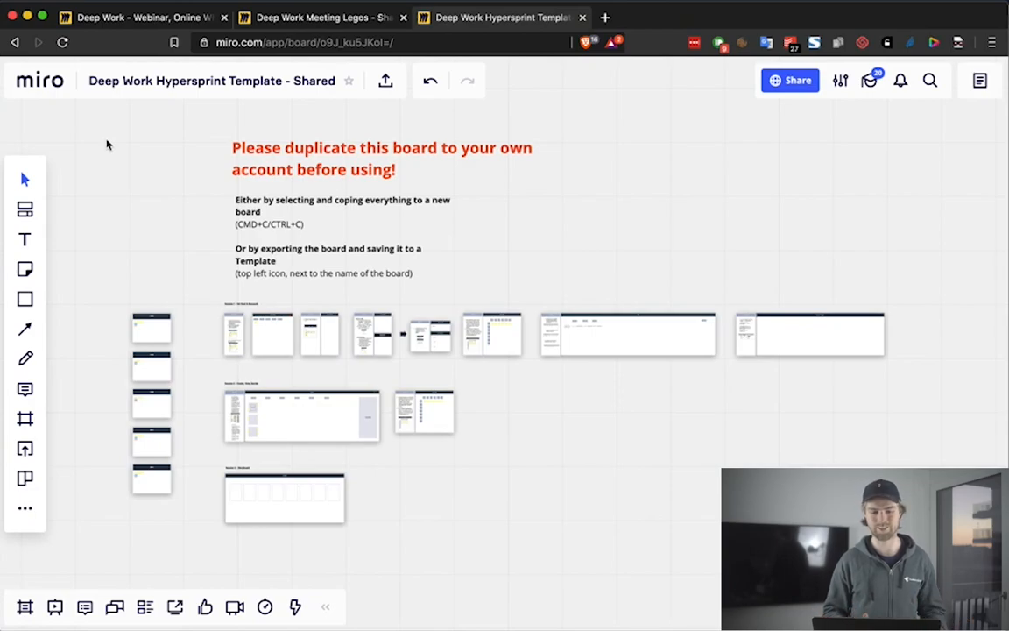
mouse_move(42, 109)
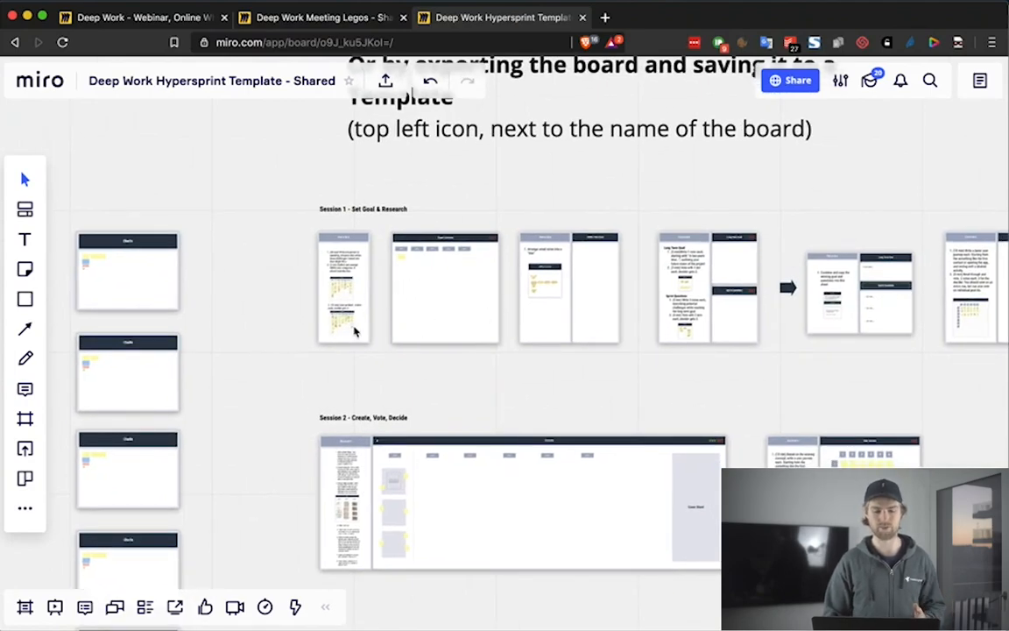
click(316, 17)
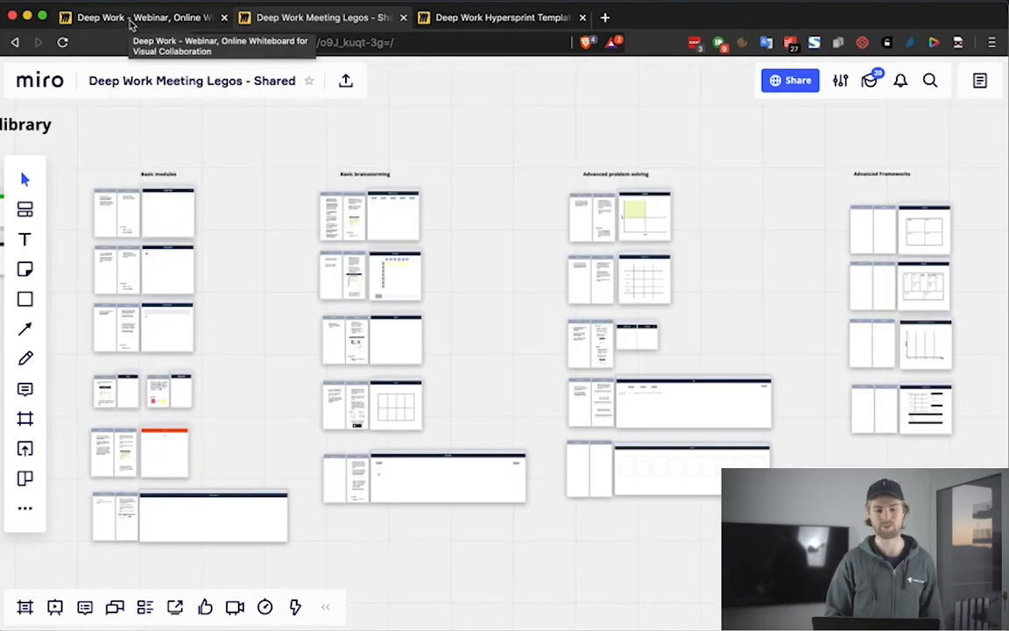
mouse_move(305, 266)
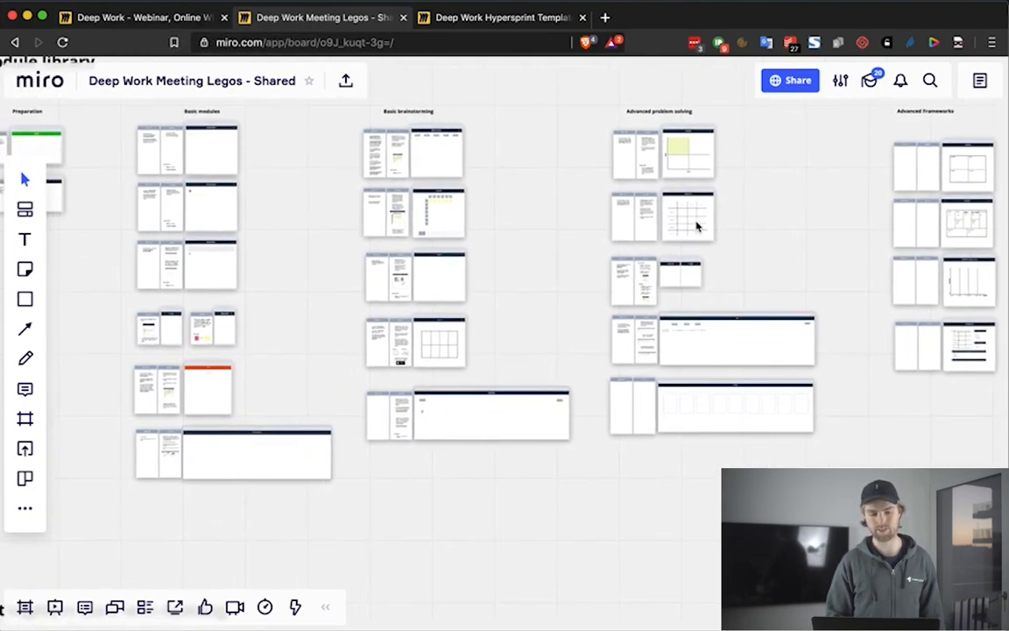
click(141, 17)
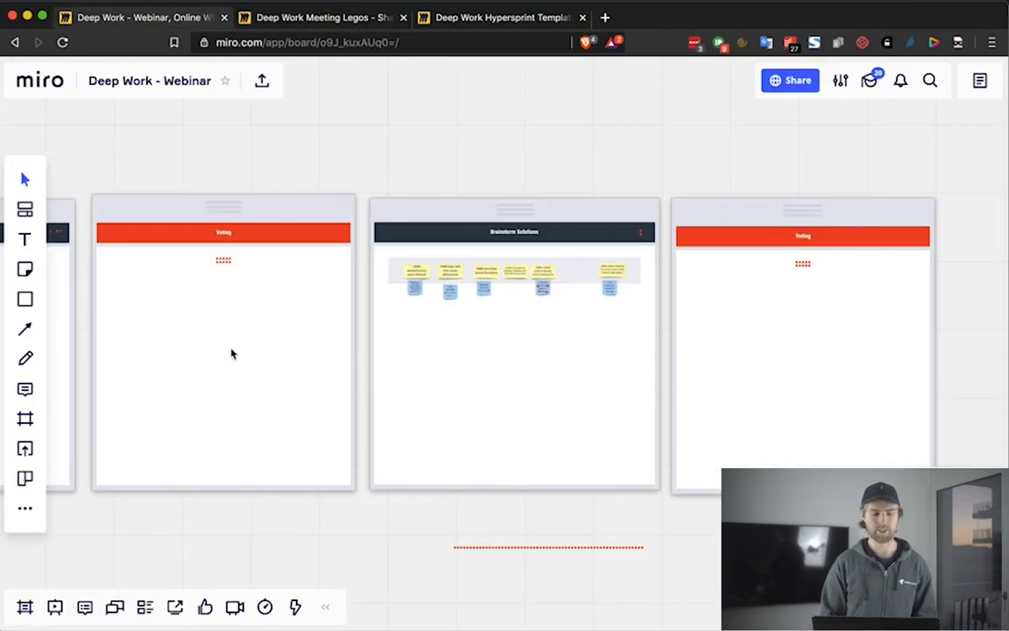
scroll(down, 3)
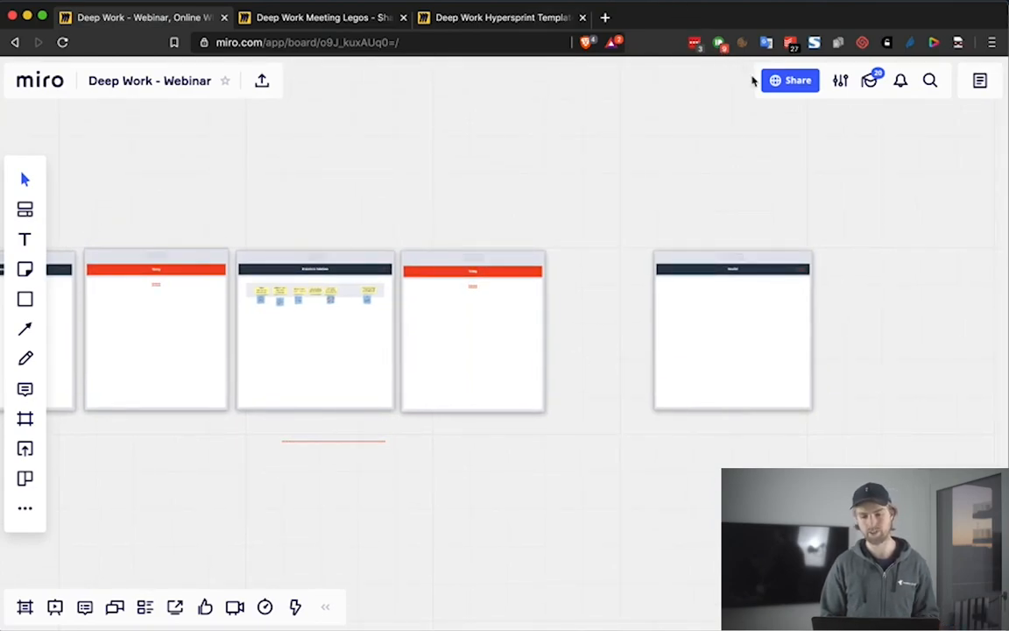
- Open the Share dialog for the Deep Work - Webinar board
click(789, 80)
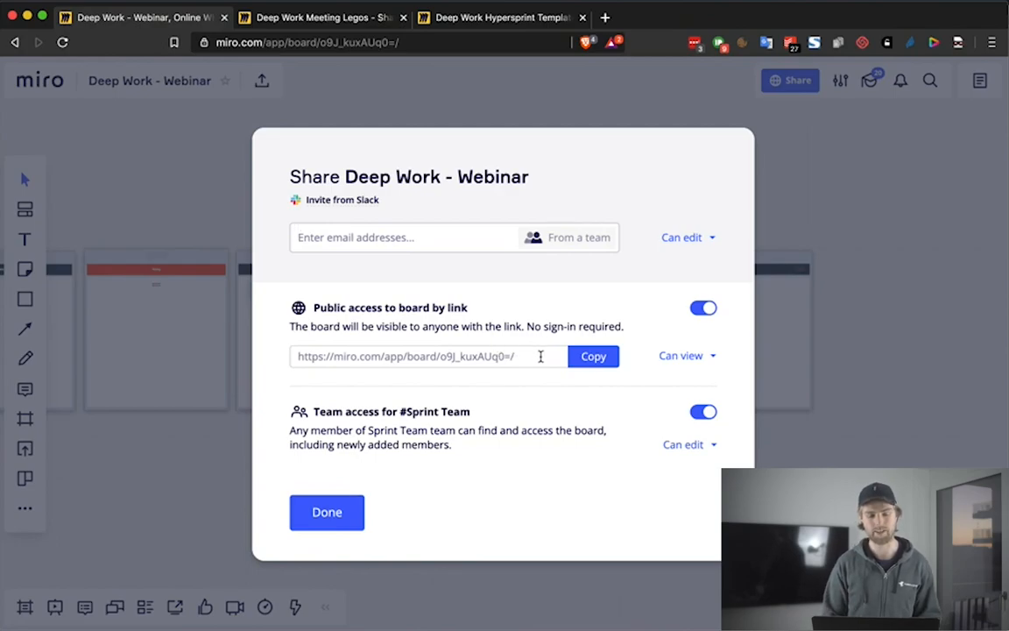
mouse_move(361, 356)
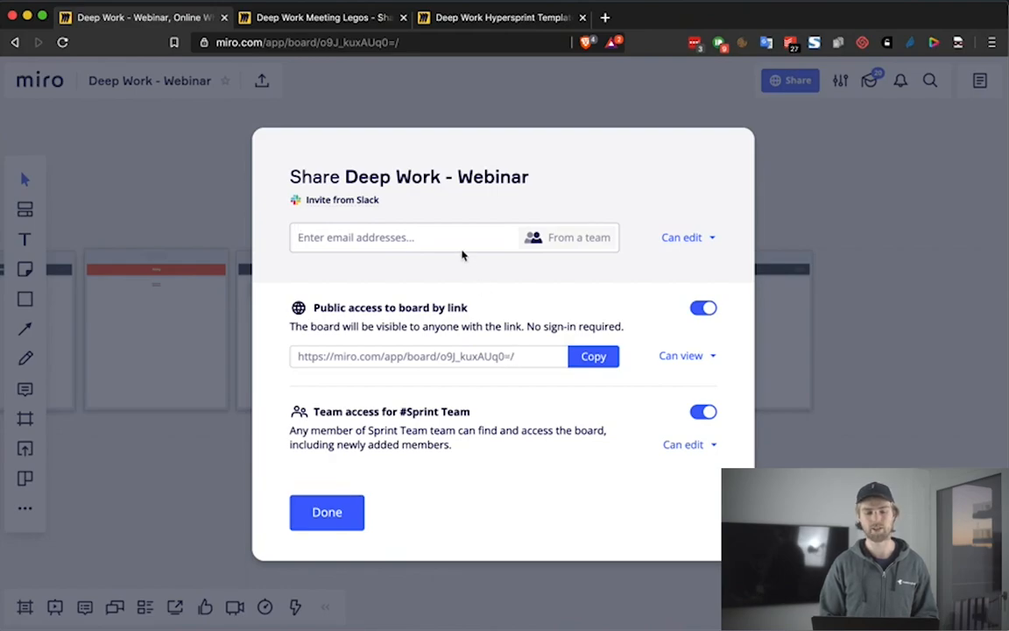
mouse_move(446, 237)
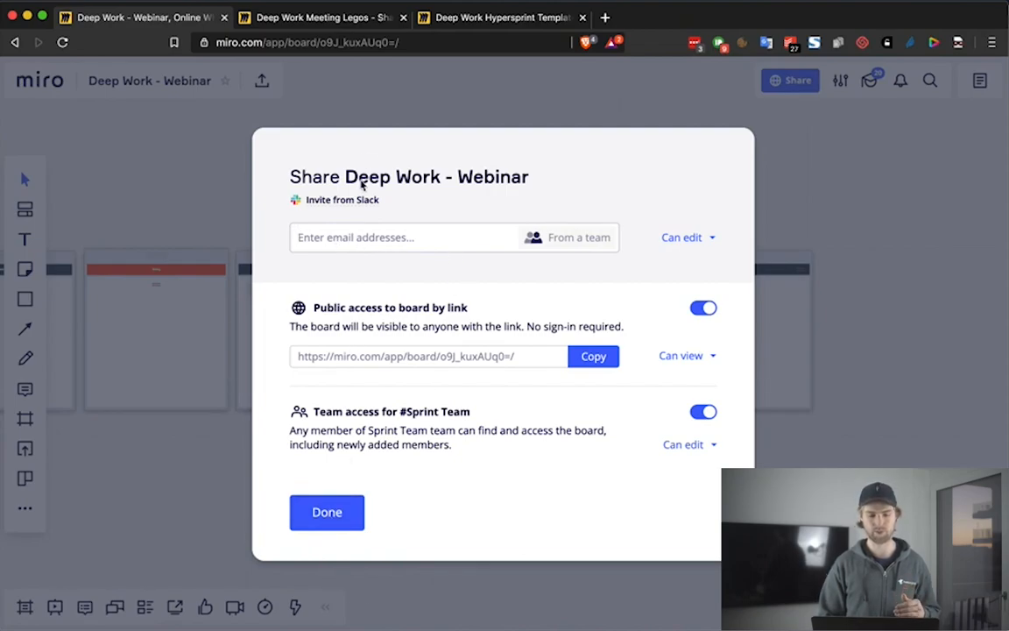
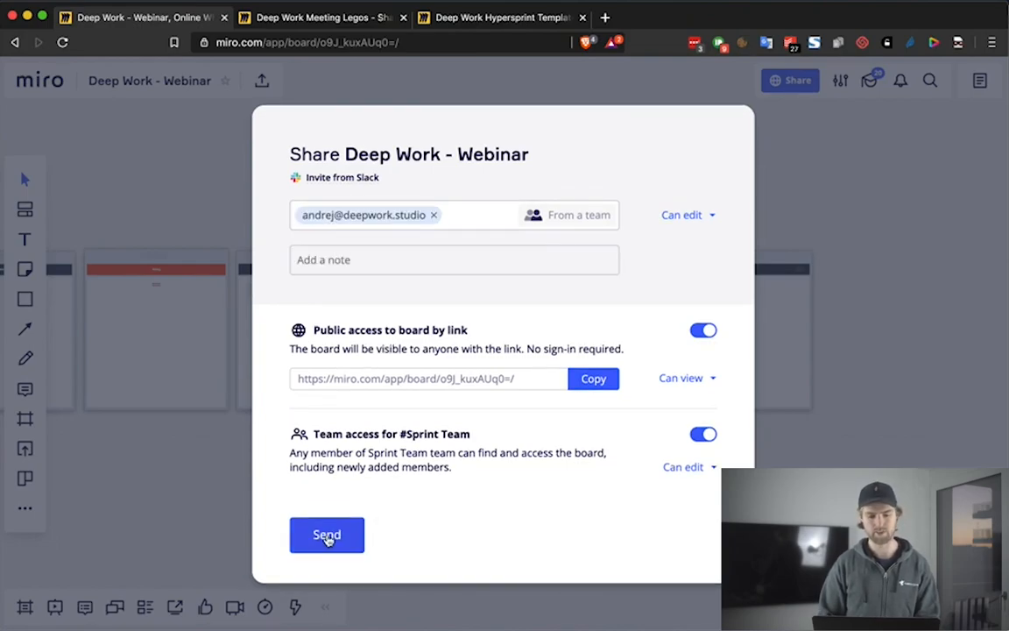
- Invite 'andrej@' as an editor to this board only, not the team
click(326, 535)
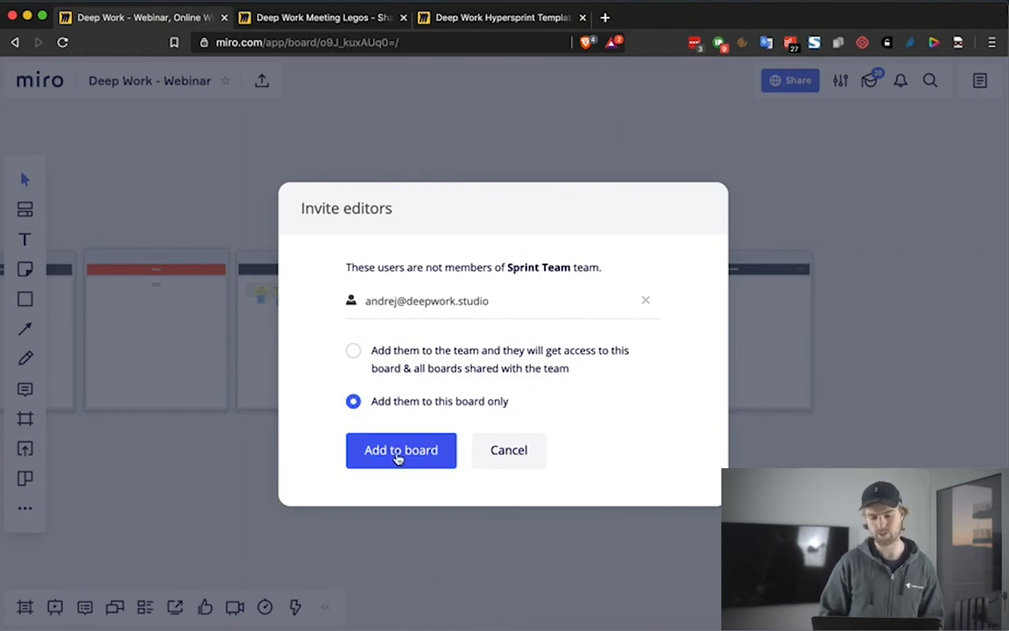
click(400, 449)
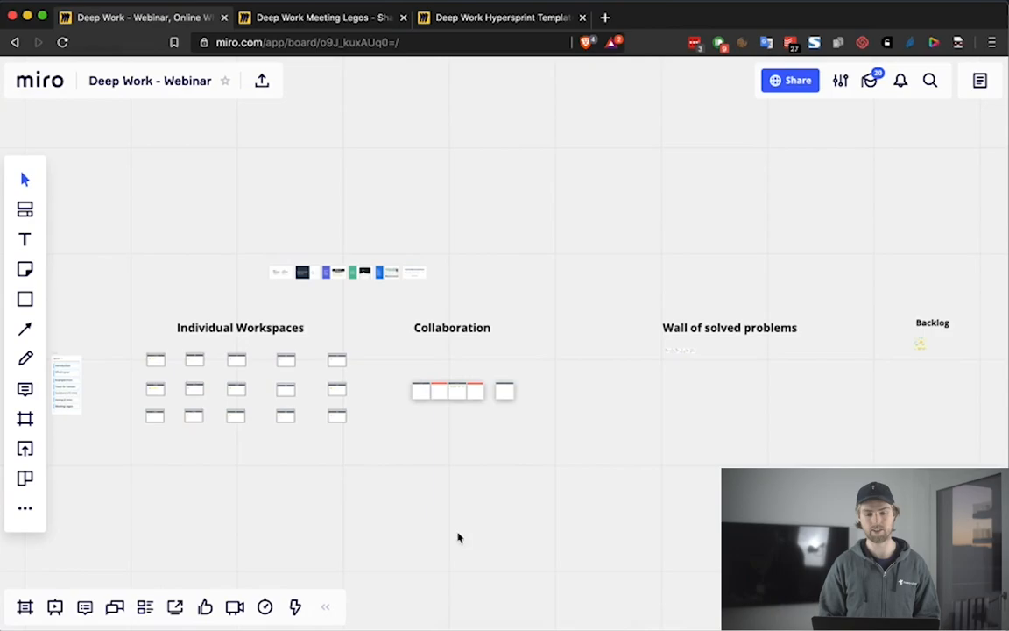
mouse_move(381, 474)
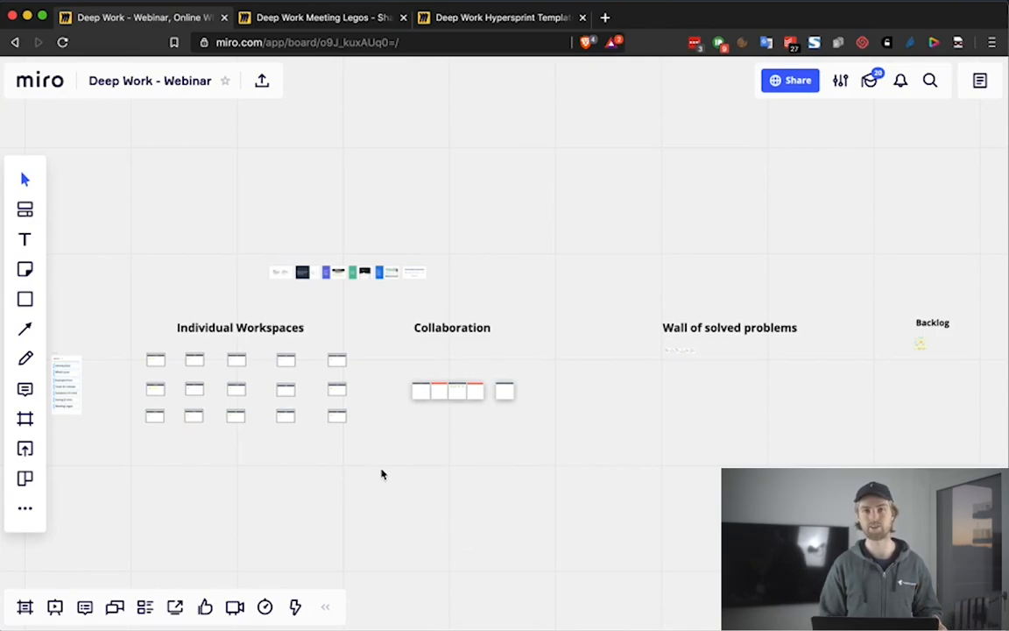
mouse_move(383, 462)
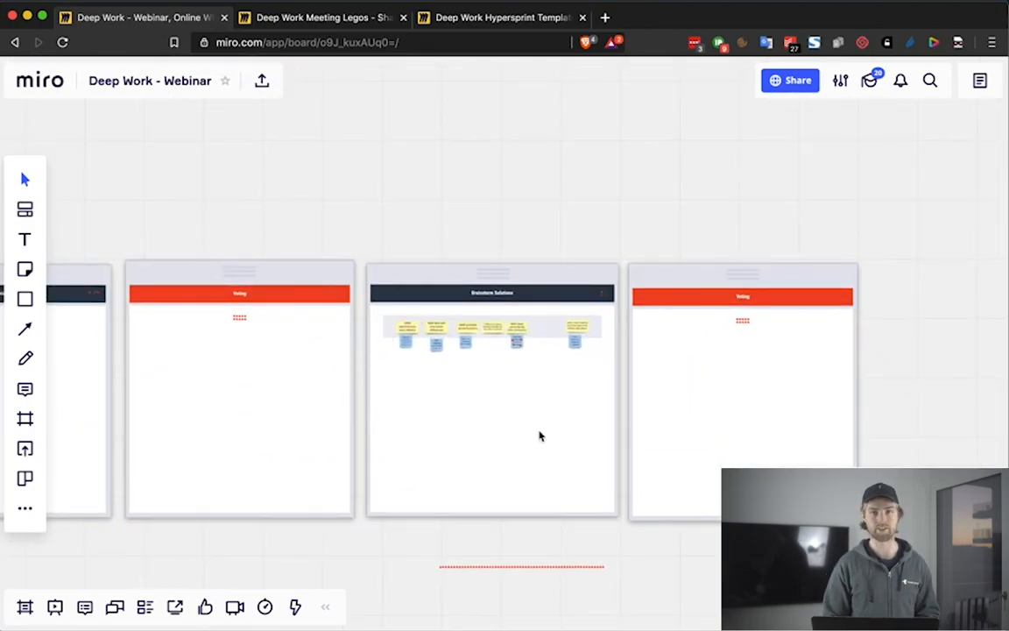
mouse_move(261, 81)
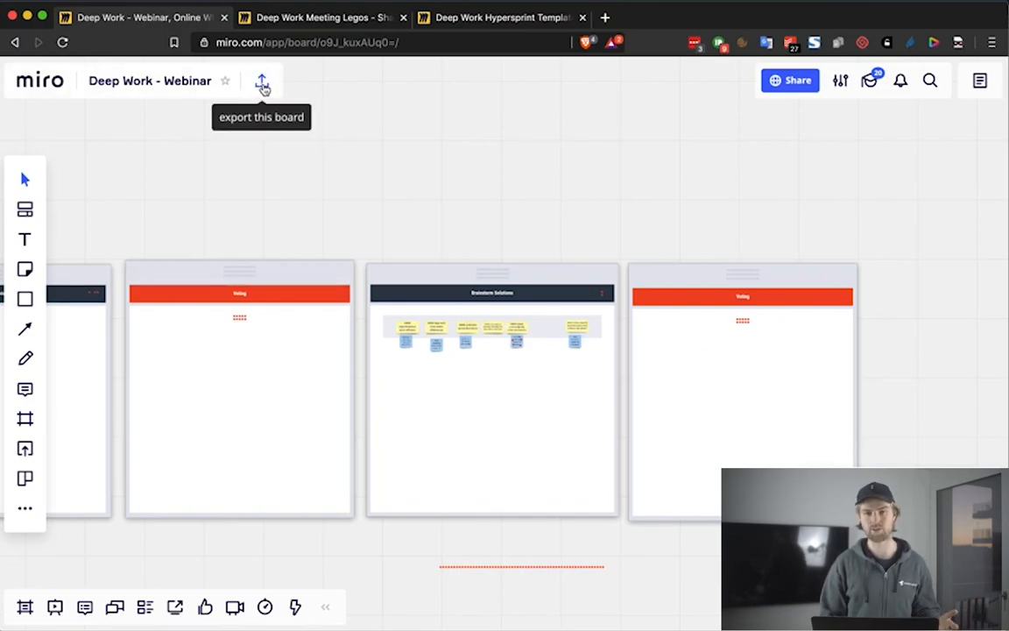
- Open the export menu beside the Deep Work - Webinar board name
click(261, 81)
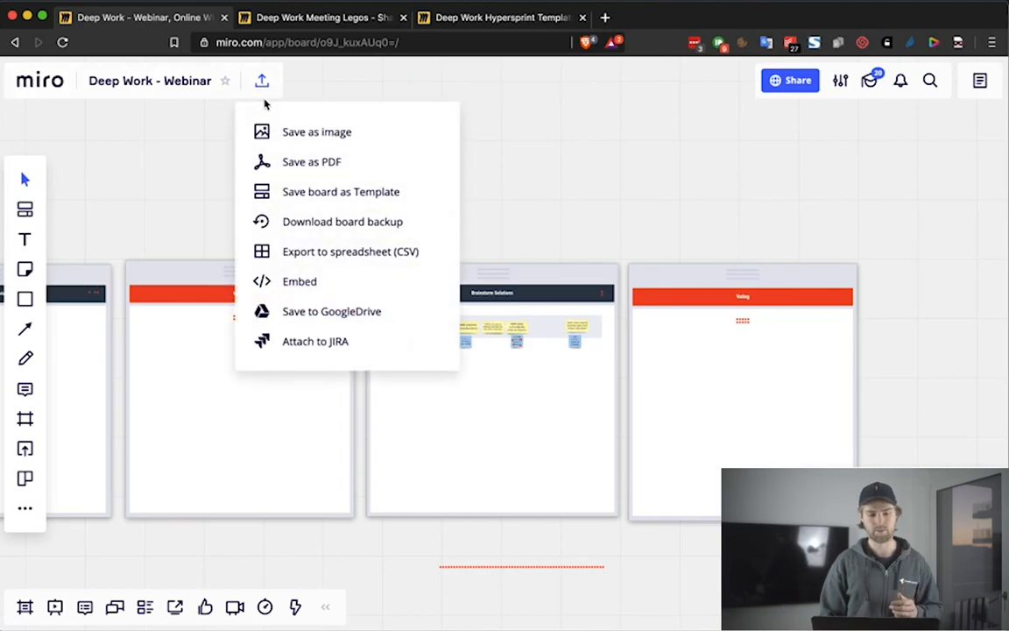
mouse_move(262, 80)
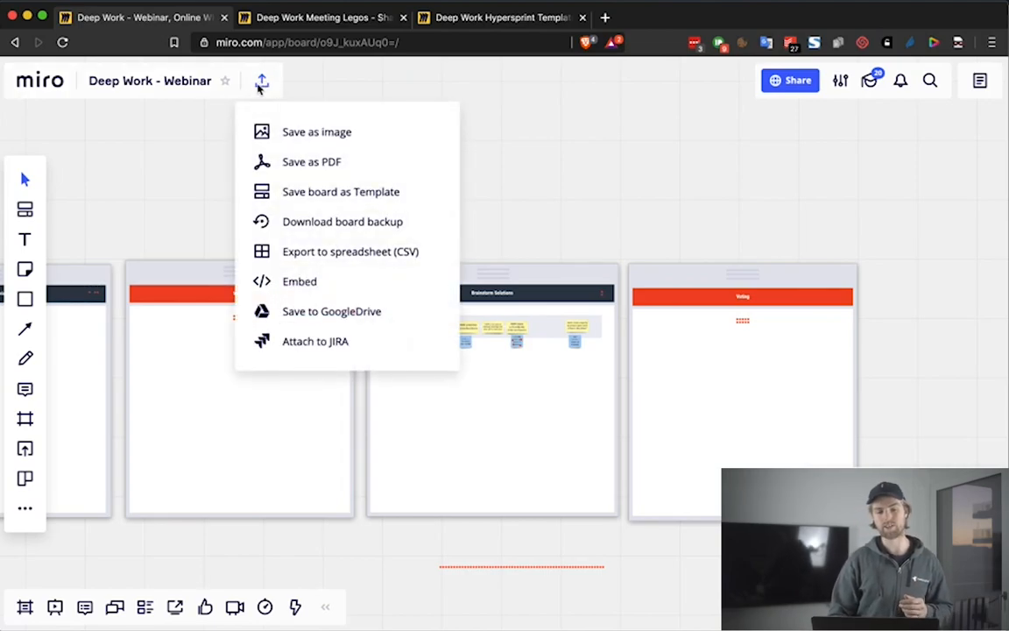
mouse_move(316, 131)
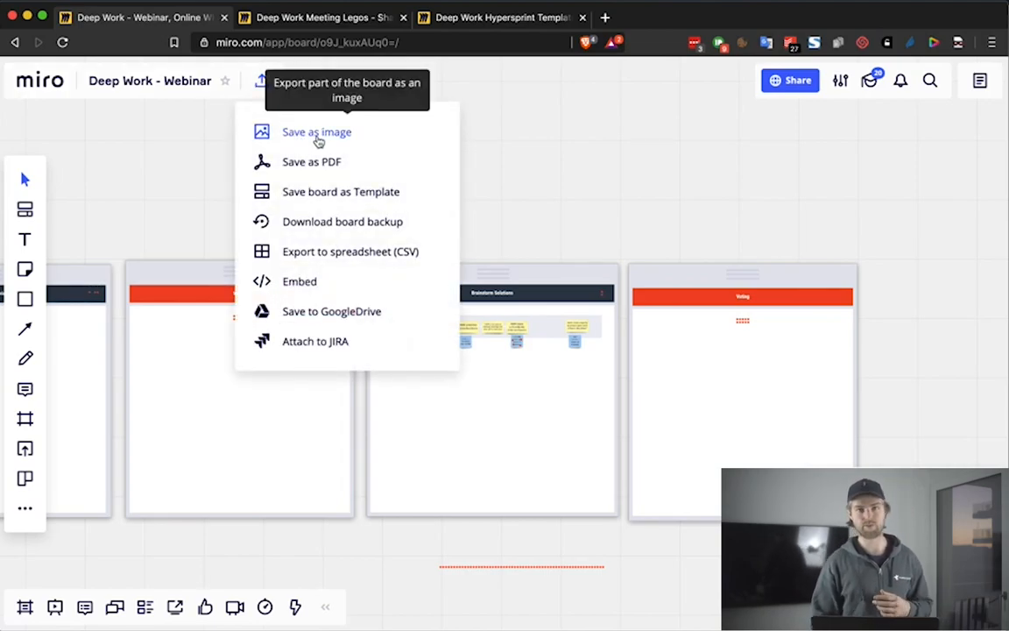
- Review the Save as image size options, then cancel without exporting
click(317, 131)
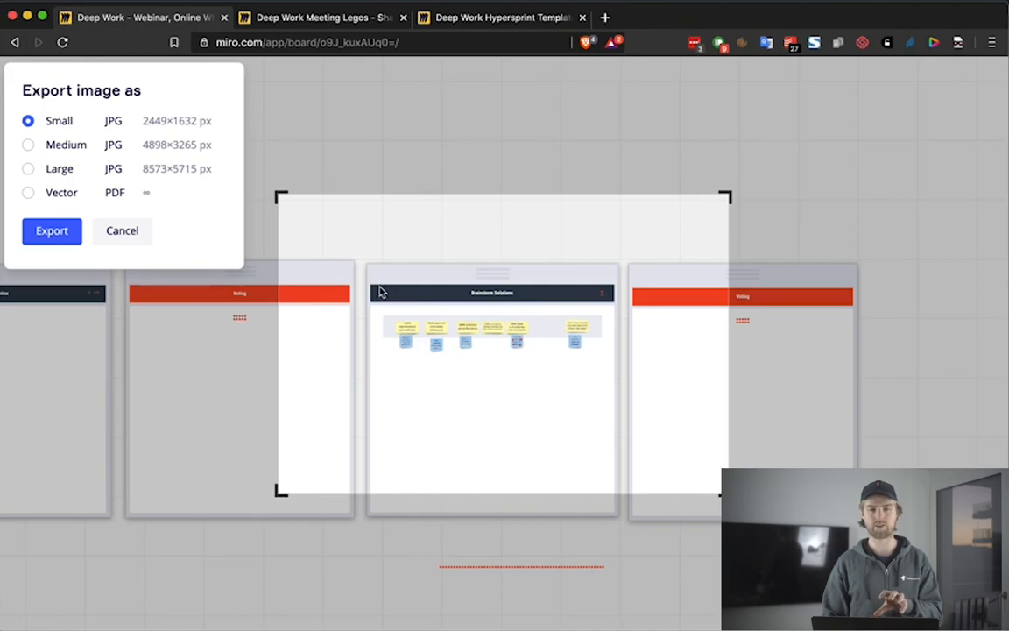
mouse_move(167, 210)
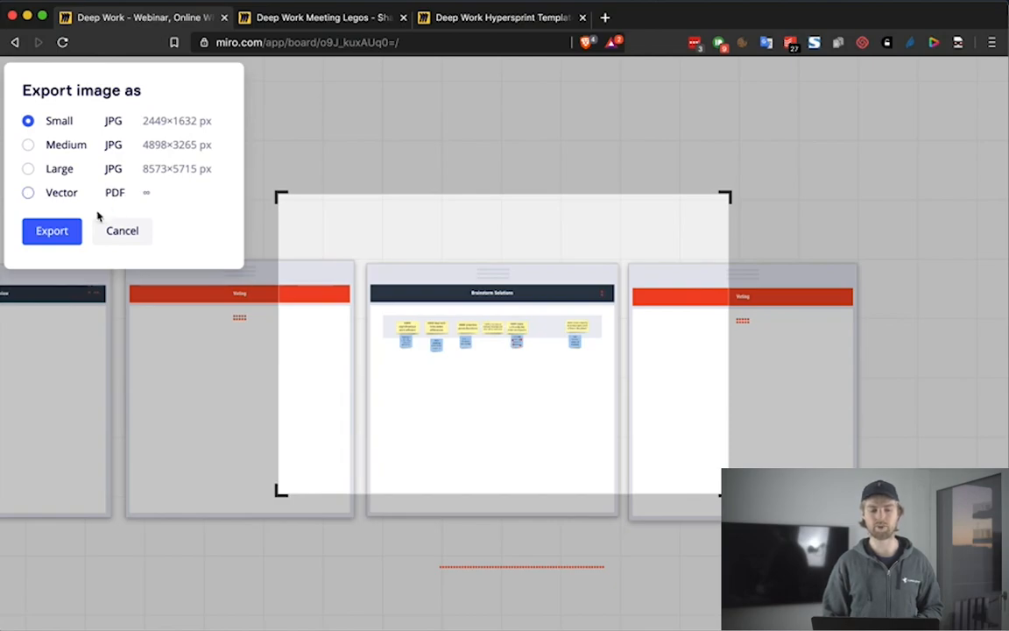
mouse_move(328, 313)
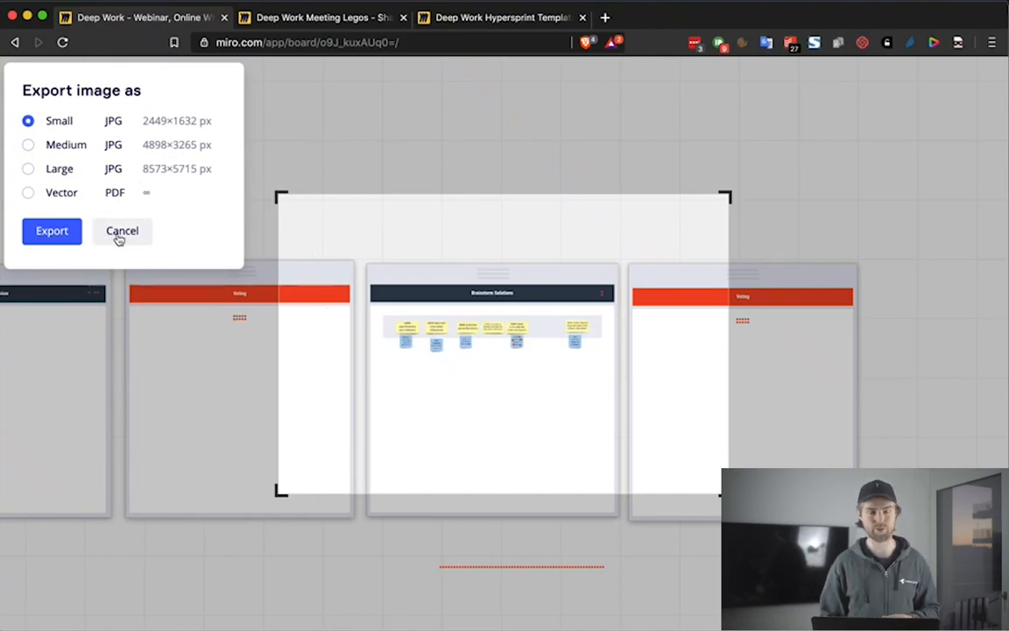
click(121, 231)
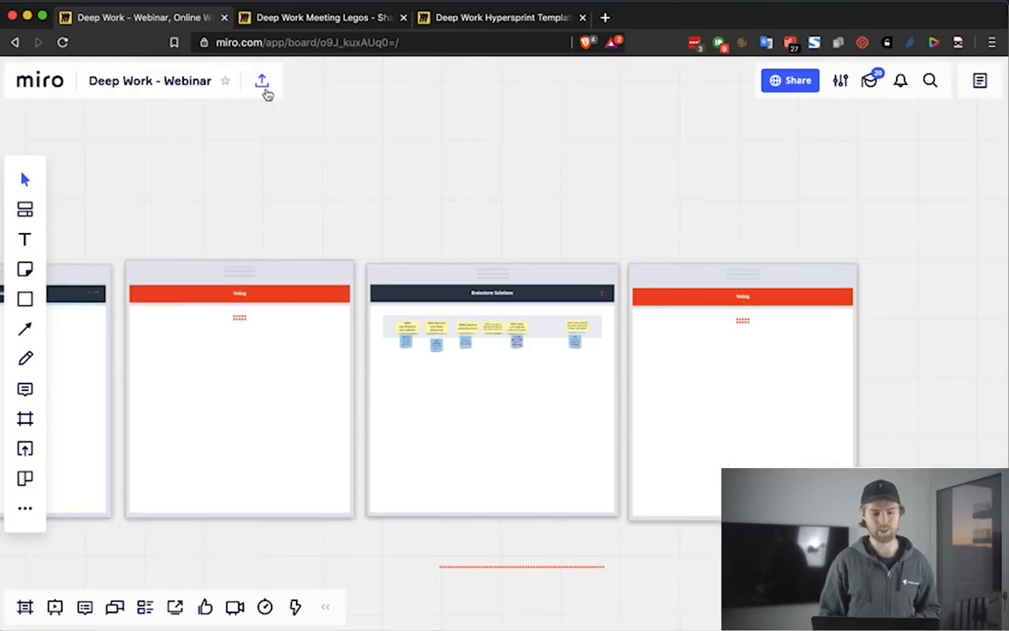
click(261, 81)
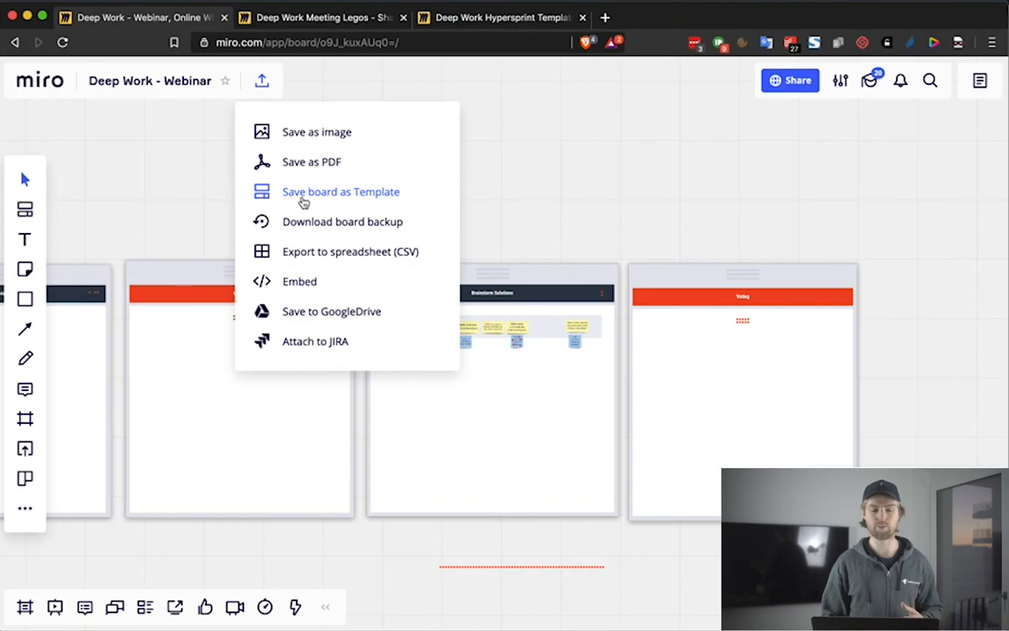
click(341, 191)
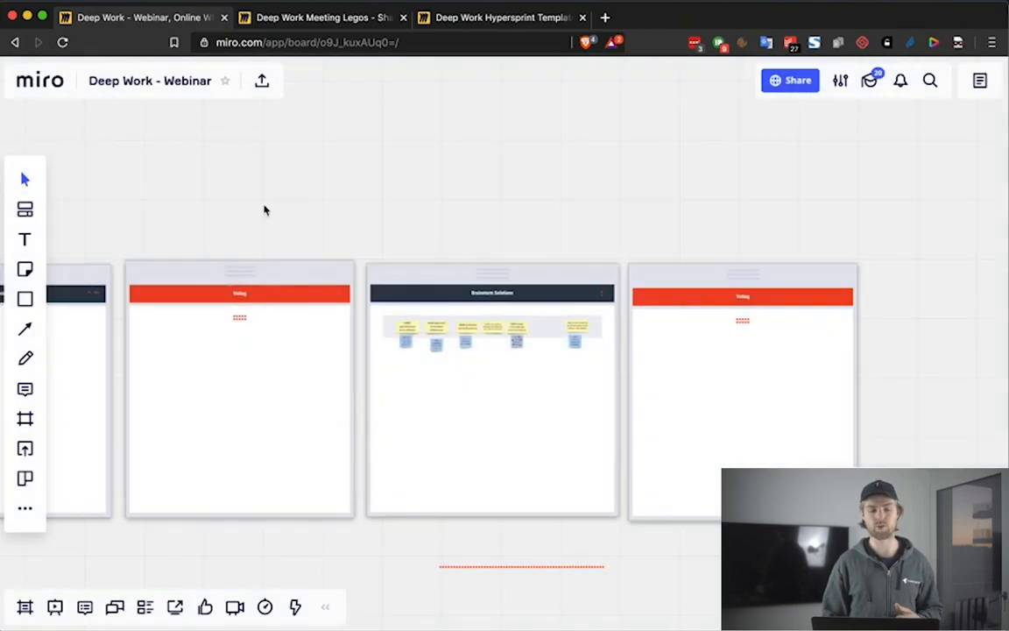
mouse_move(261, 81)
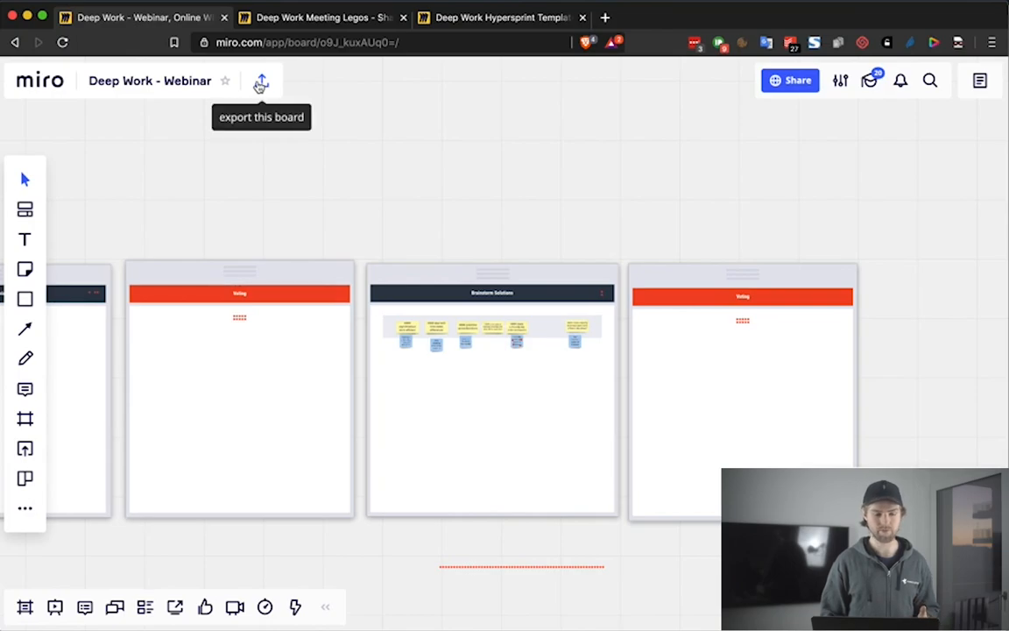
click(261, 81)
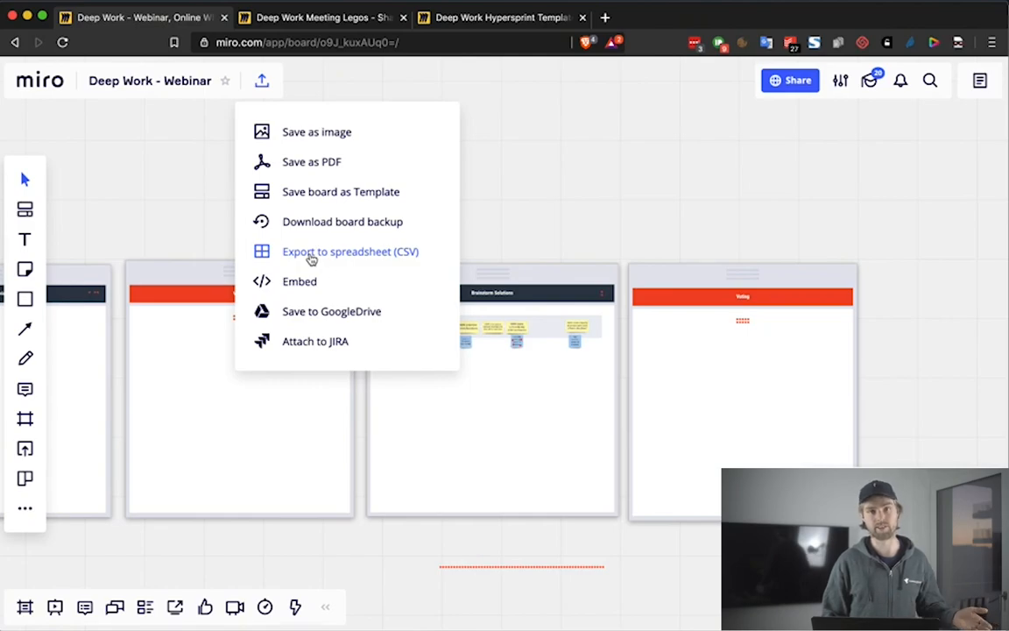
mouse_move(300, 281)
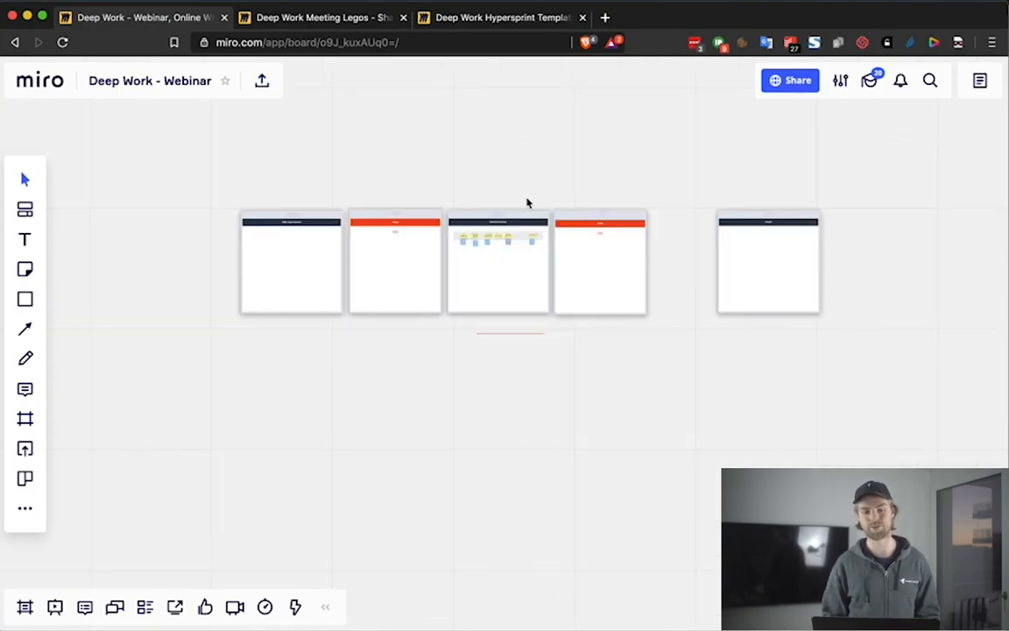
mouse_move(416, 460)
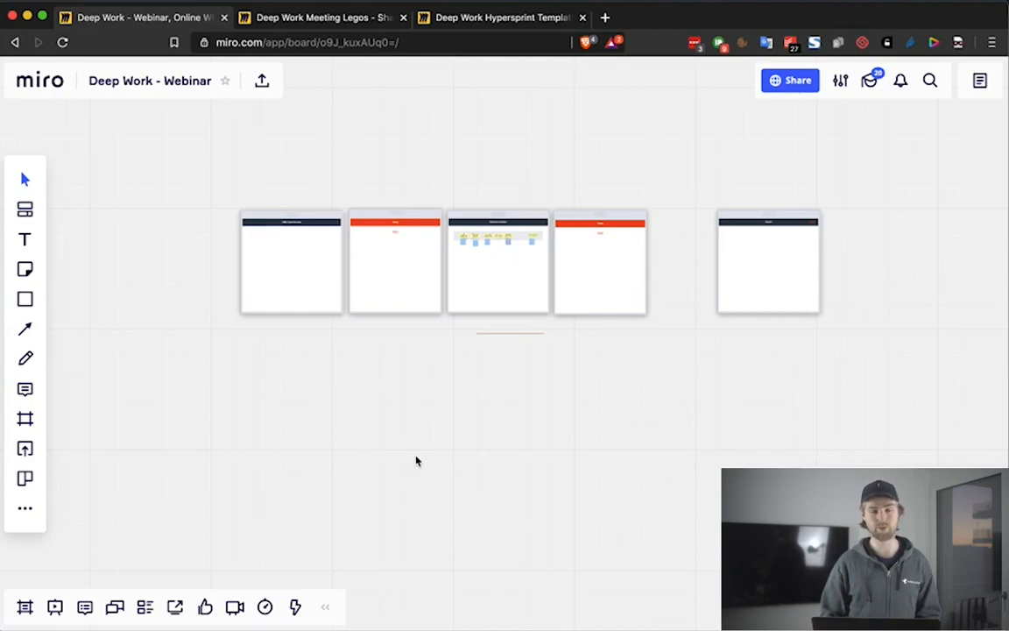
mouse_move(342, 463)
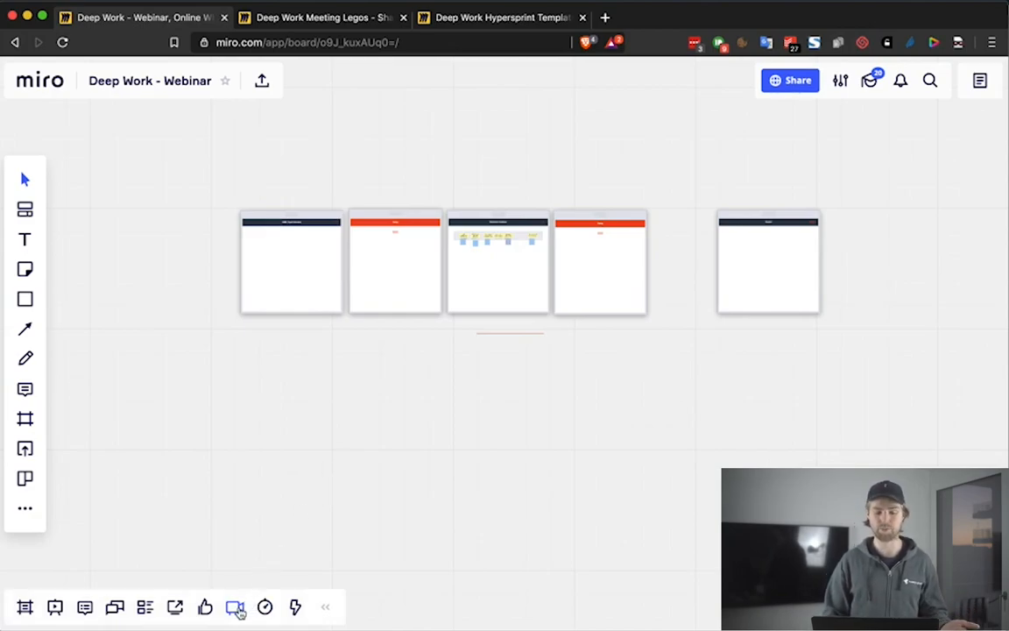
click(235, 606)
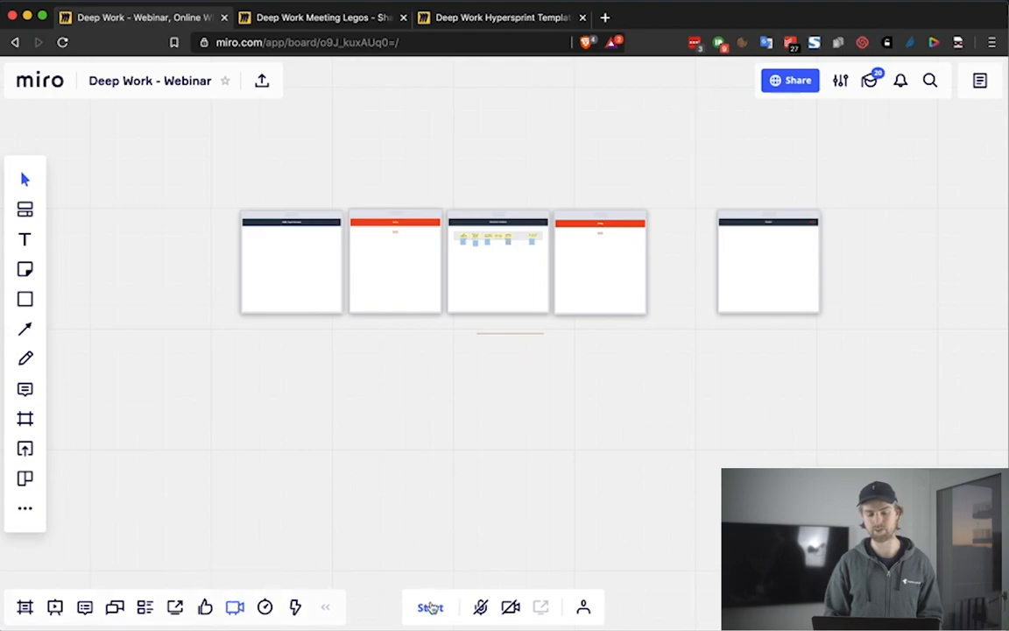
mouse_move(539, 578)
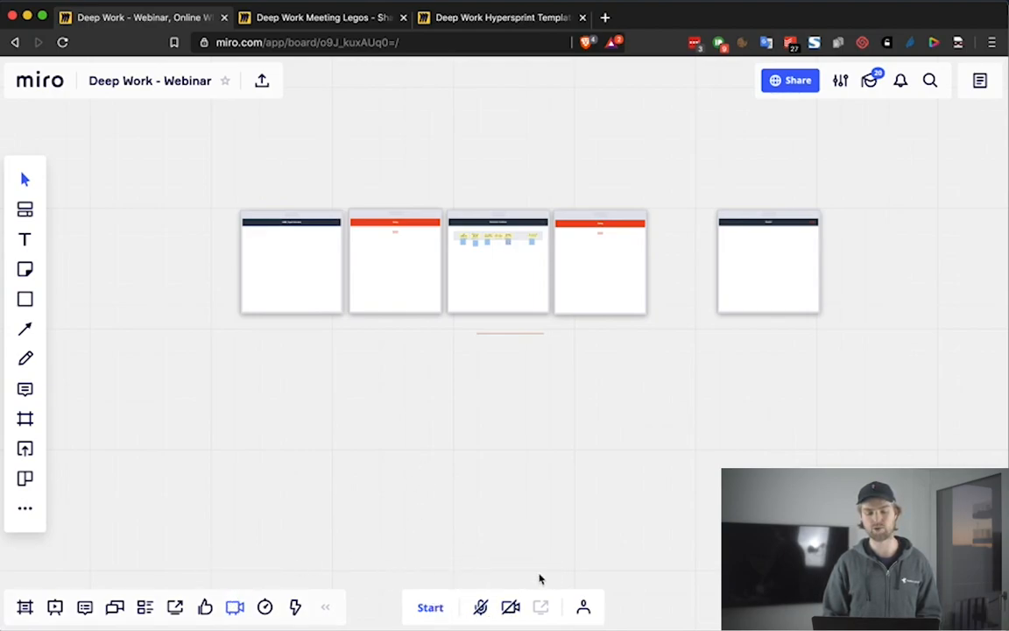
mouse_move(397, 595)
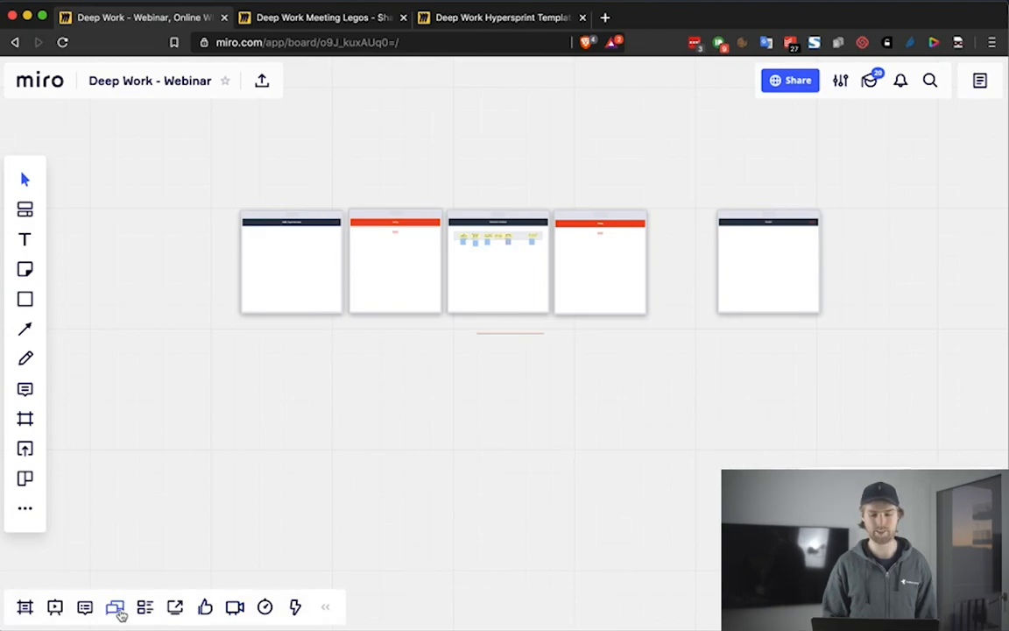
- Post chat messages 'ffjs' and 'j834fhsdfjh', then close the chat panel
click(115, 606)
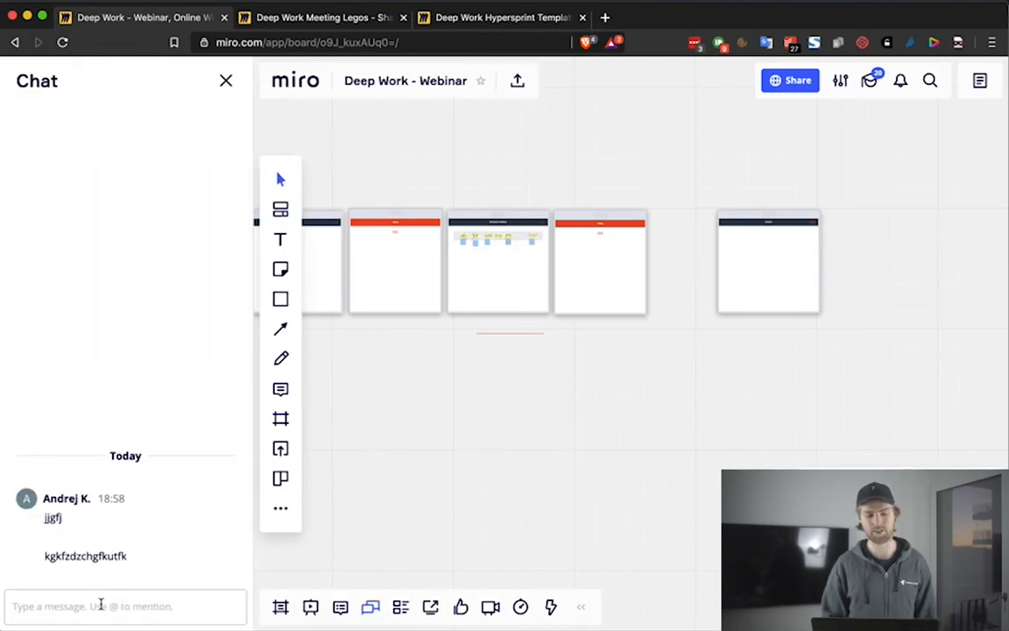
text(ffjs)
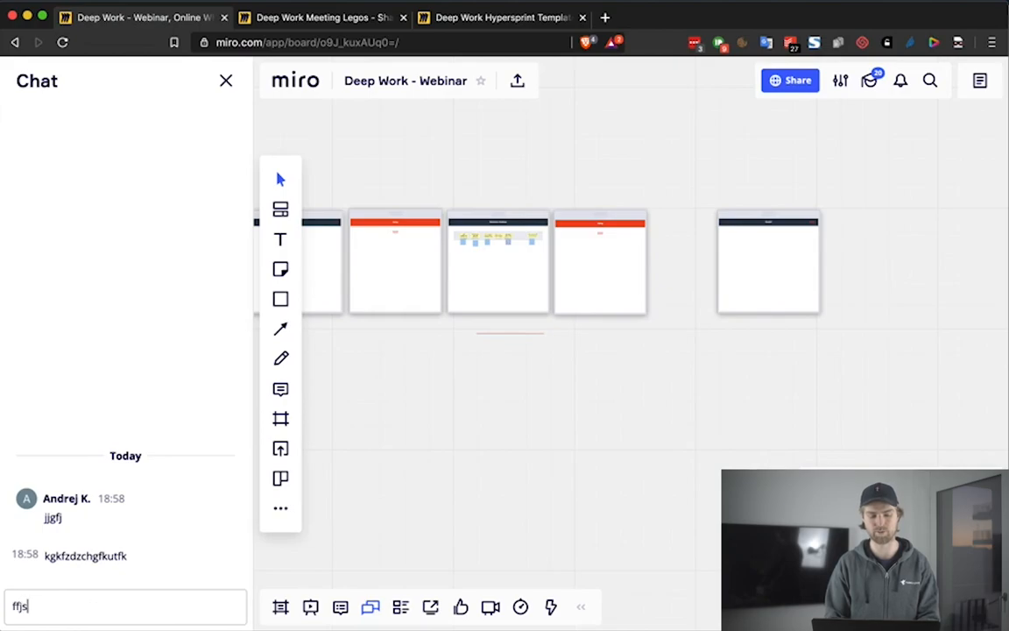
key(Enter)
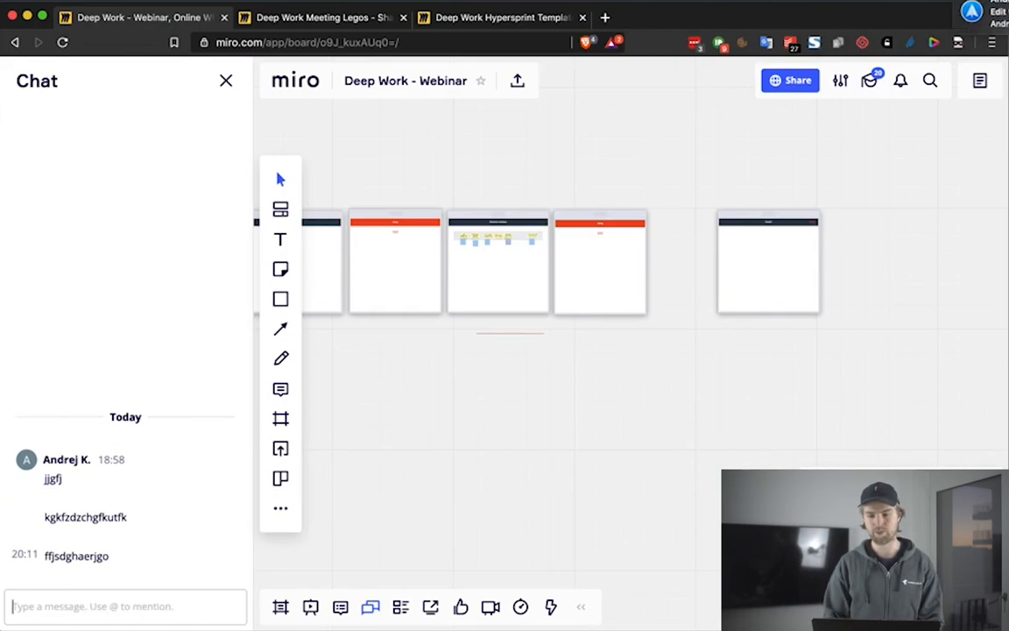
text(j834fhsdfjh)
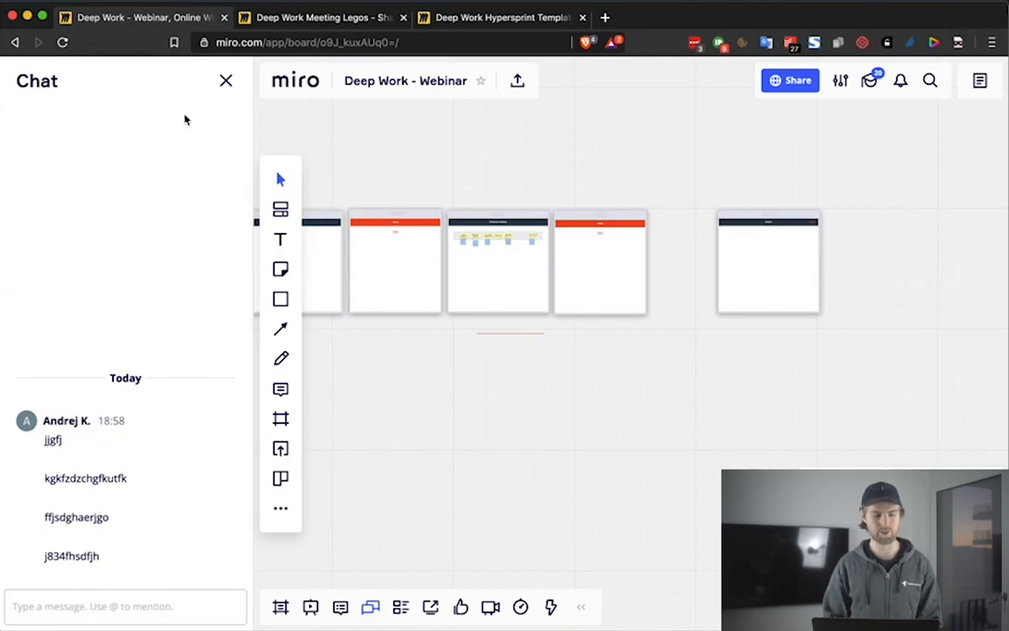
click(226, 81)
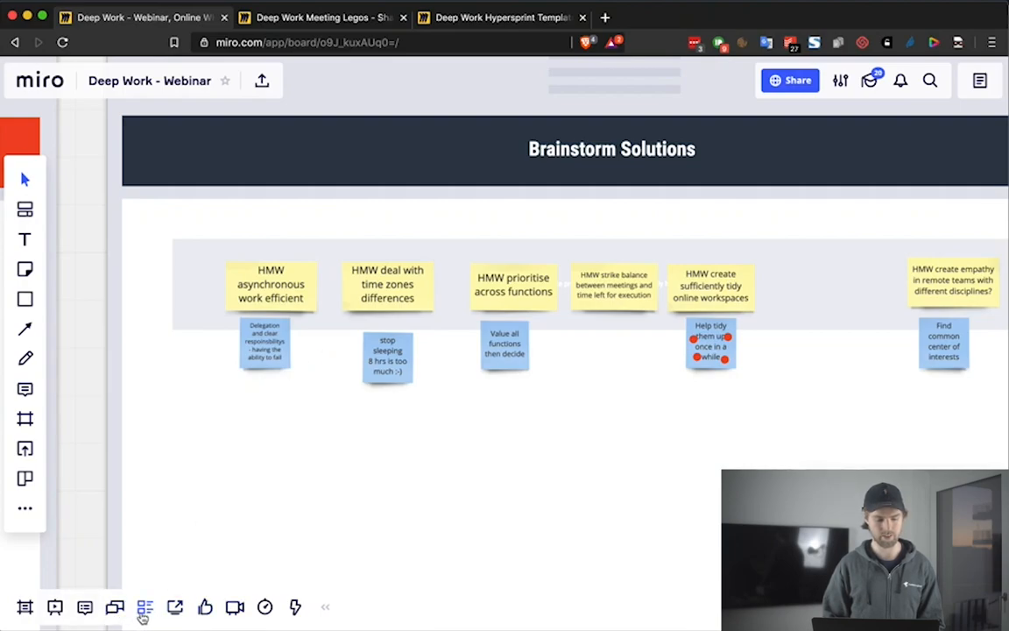
click(144, 606)
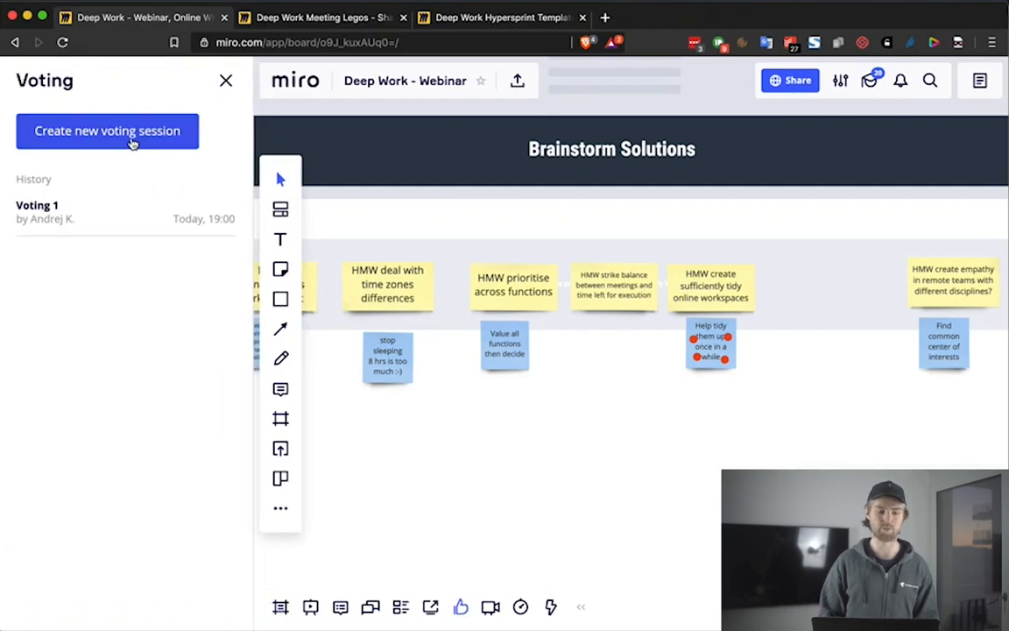
- Start Voting 2: 15 minutes, 5 votes, sticky notes only in Brainstorm Solutions
click(107, 131)
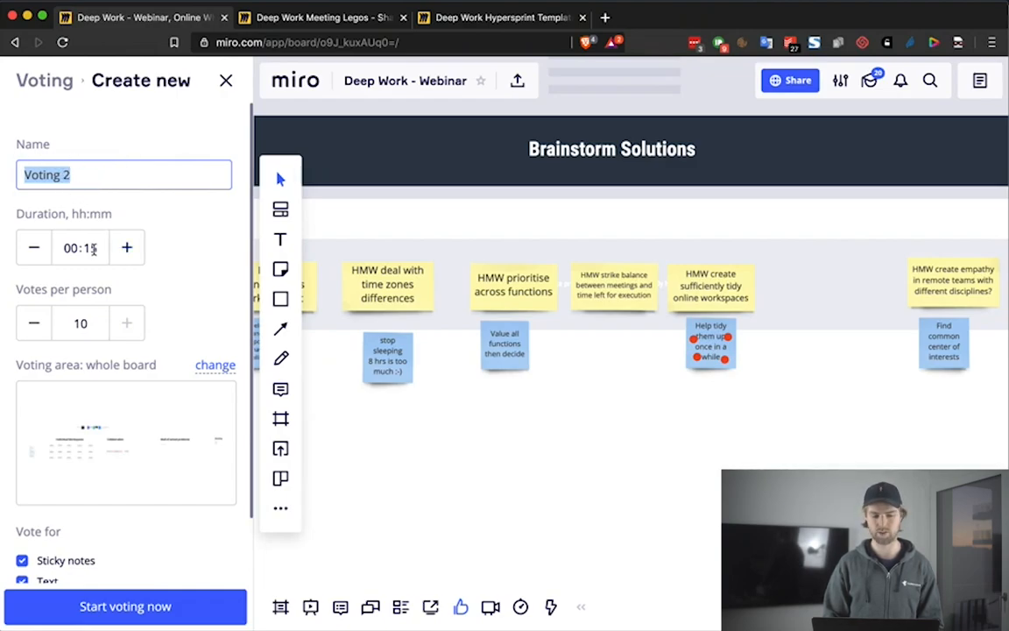
click(80, 322)
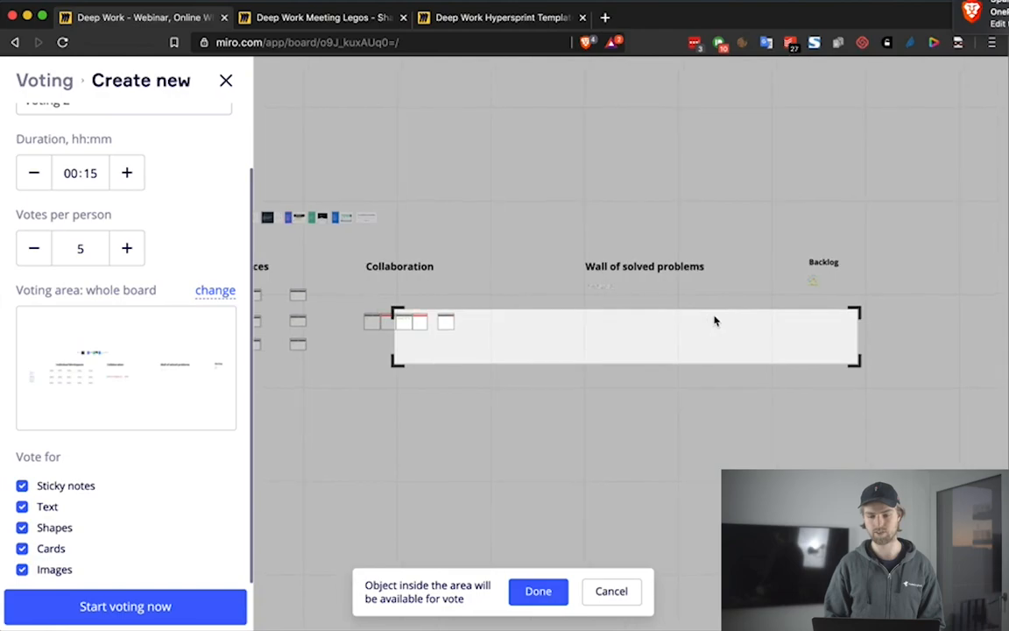
drag(857, 359, 466, 366)
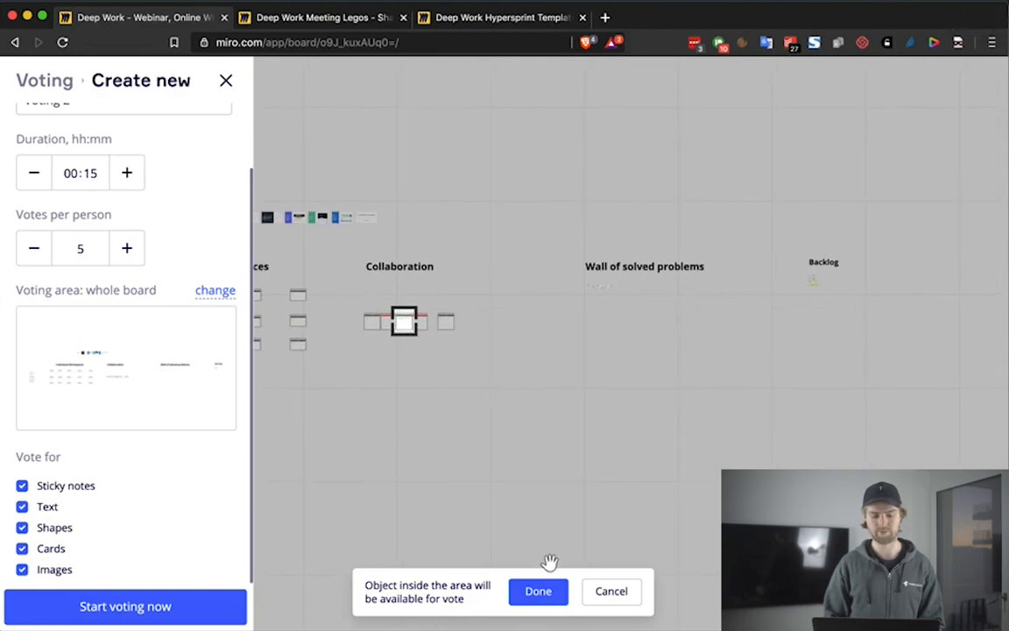
click(537, 590)
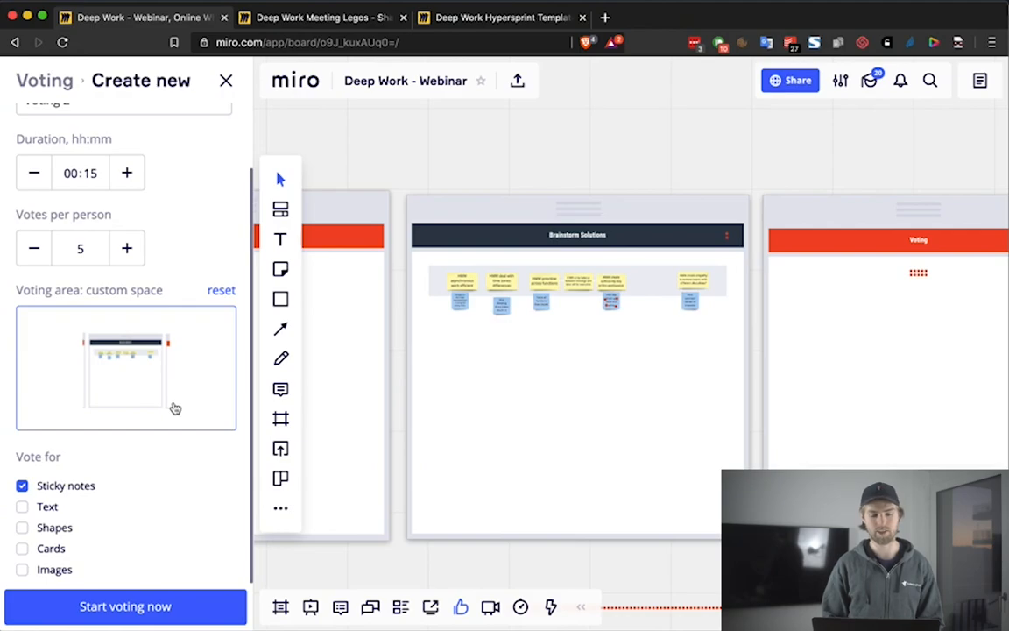
click(125, 606)
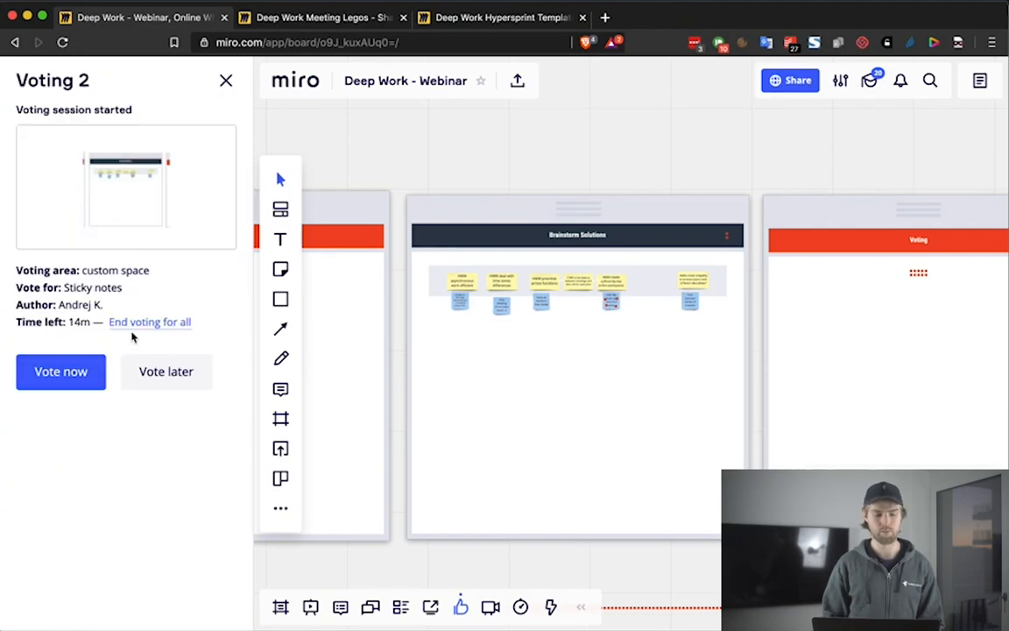
- Cast votes on the stop sleeping and Help tidy notes, submit, and request ending for all
click(61, 371)
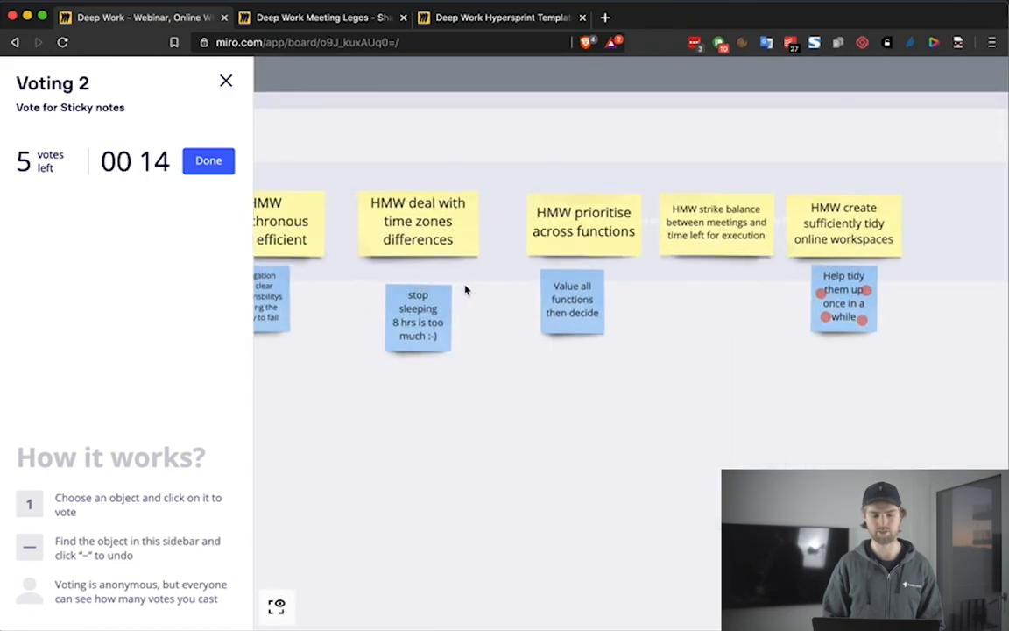
click(417, 318)
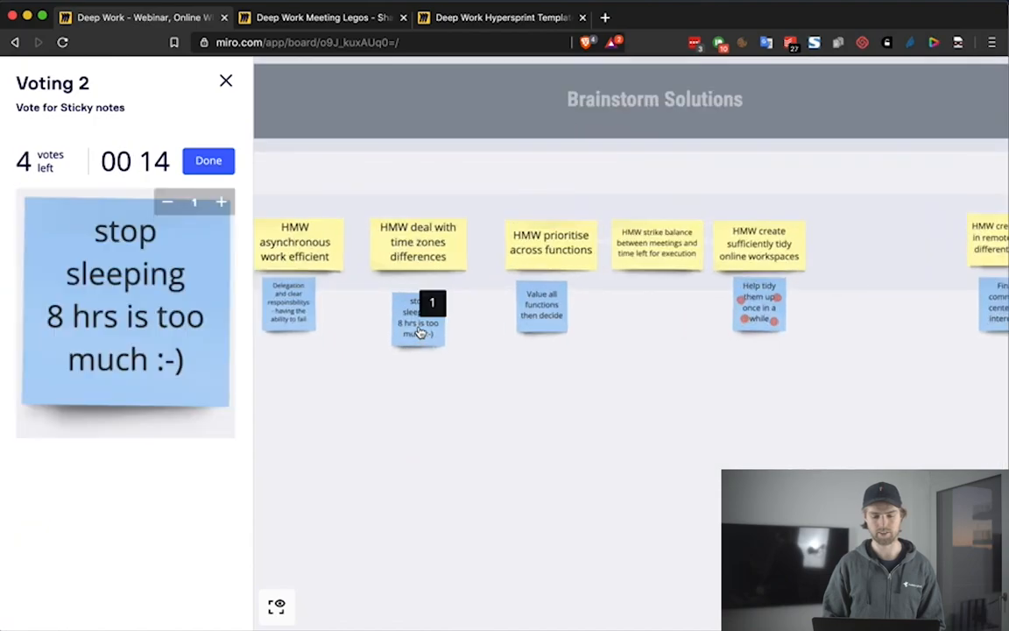
click(541, 306)
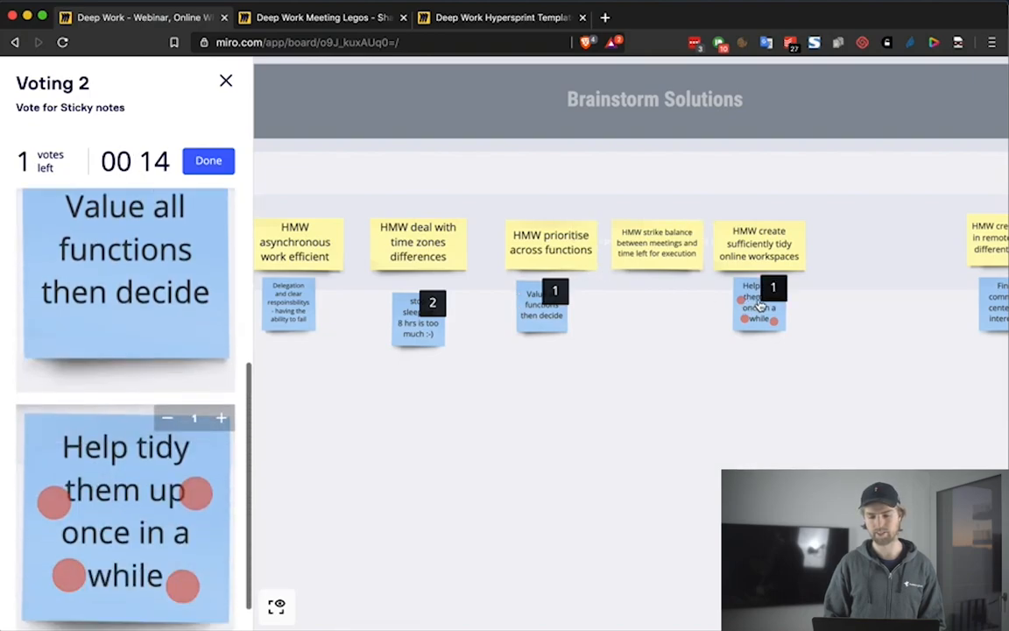
click(773, 287)
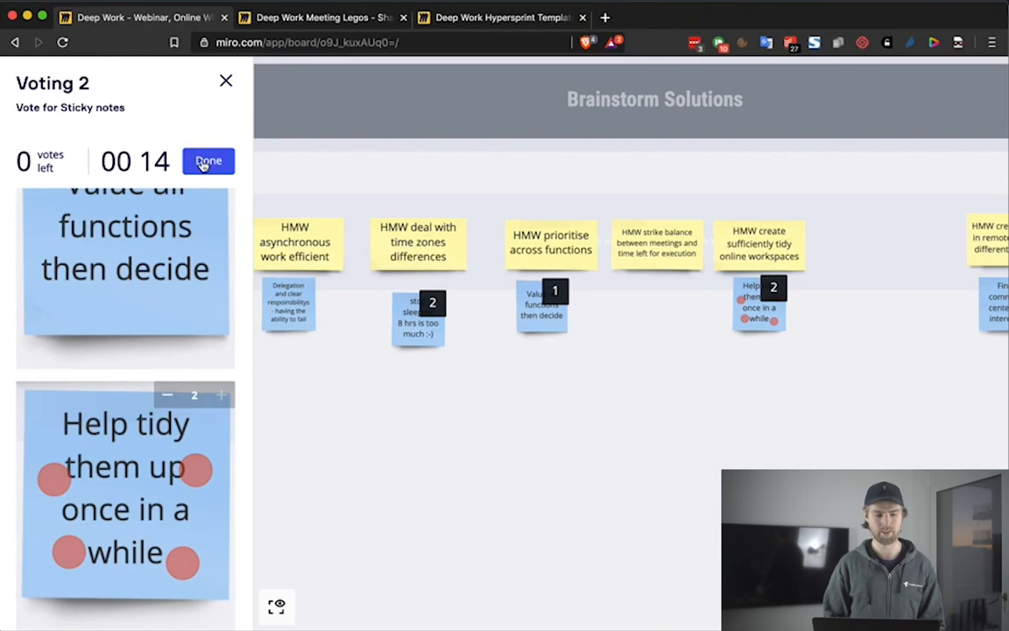
click(209, 161)
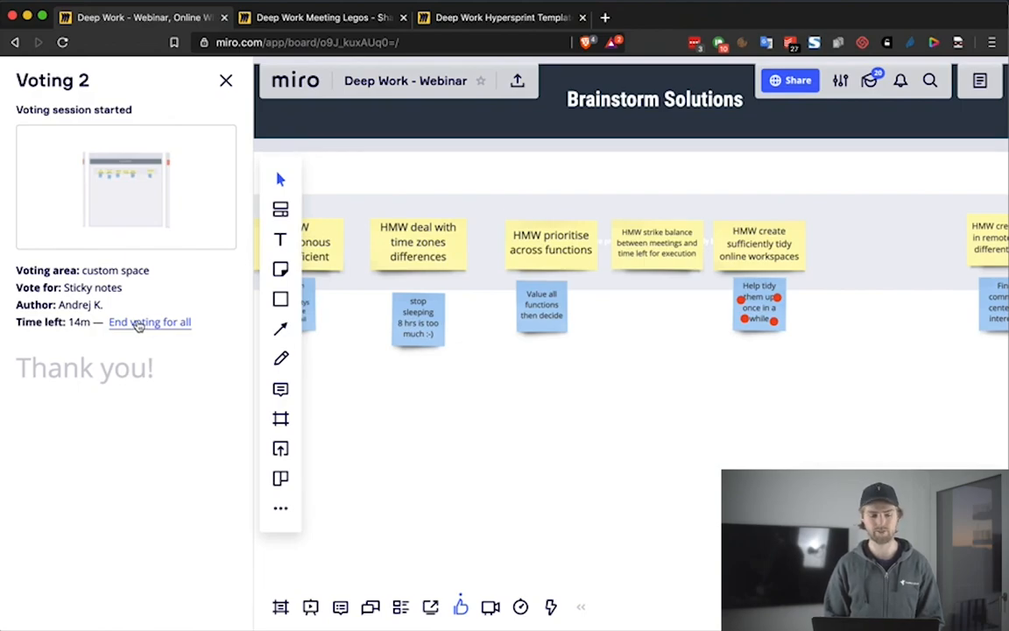
click(149, 322)
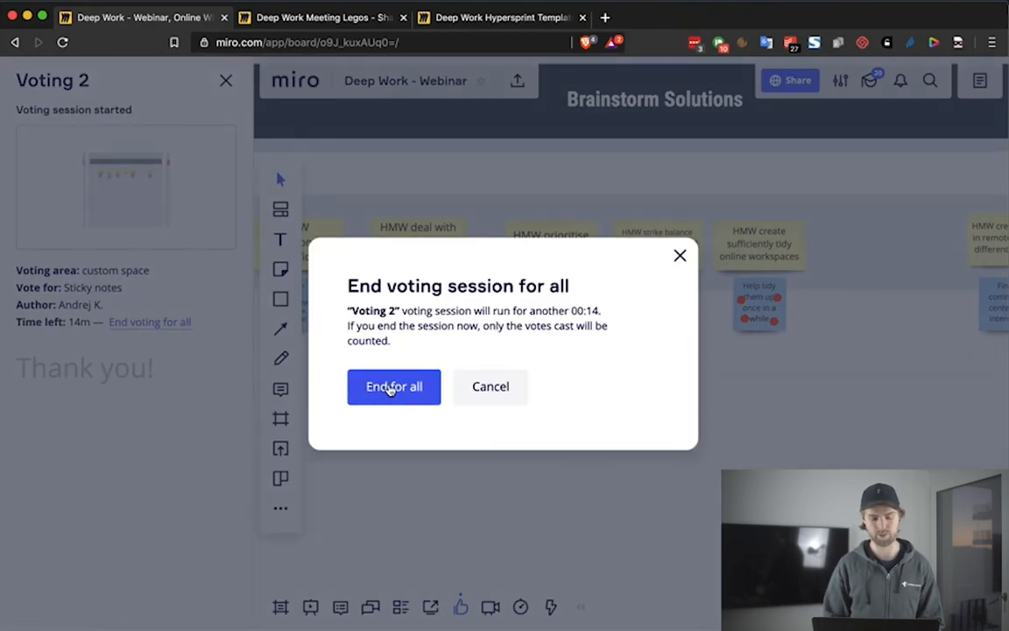
- Confirm End for all, review the two-vote tied results, and close the results panel
click(393, 386)
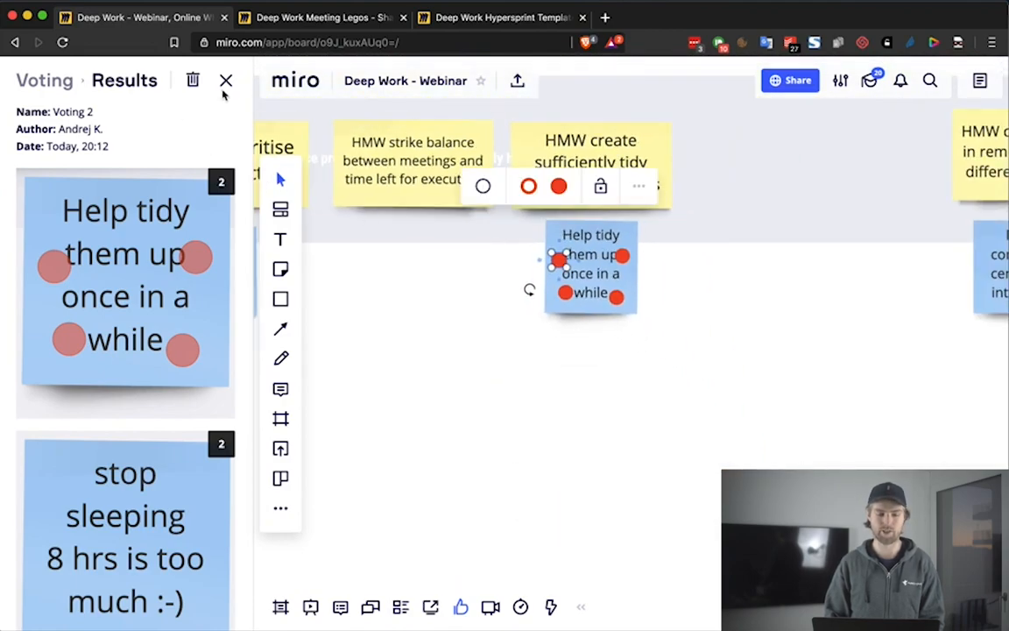
click(226, 80)
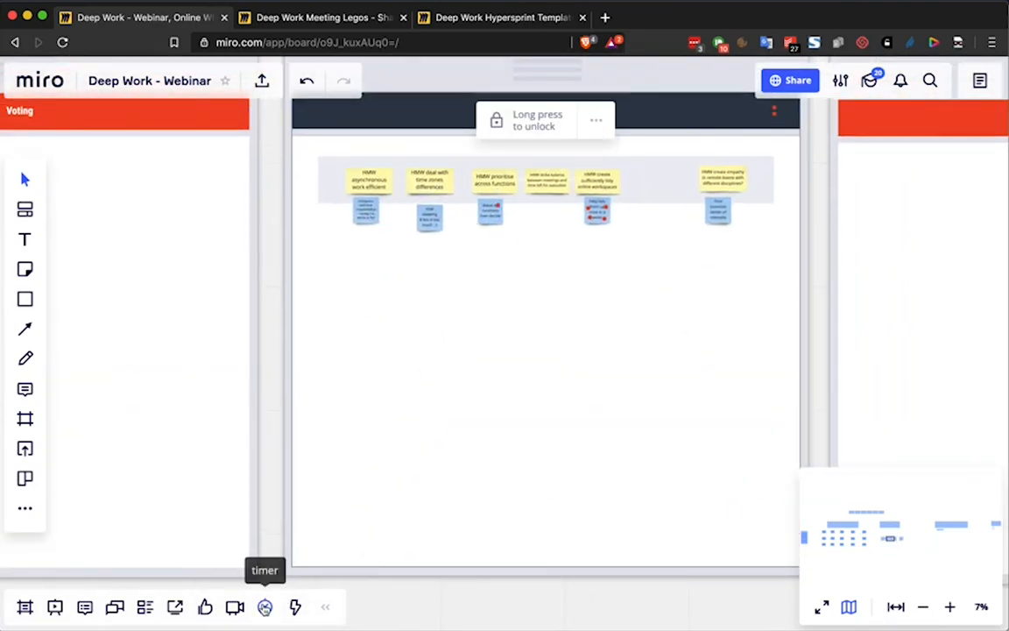
- Run a 10-second countdown timer to zero and close it
click(265, 607)
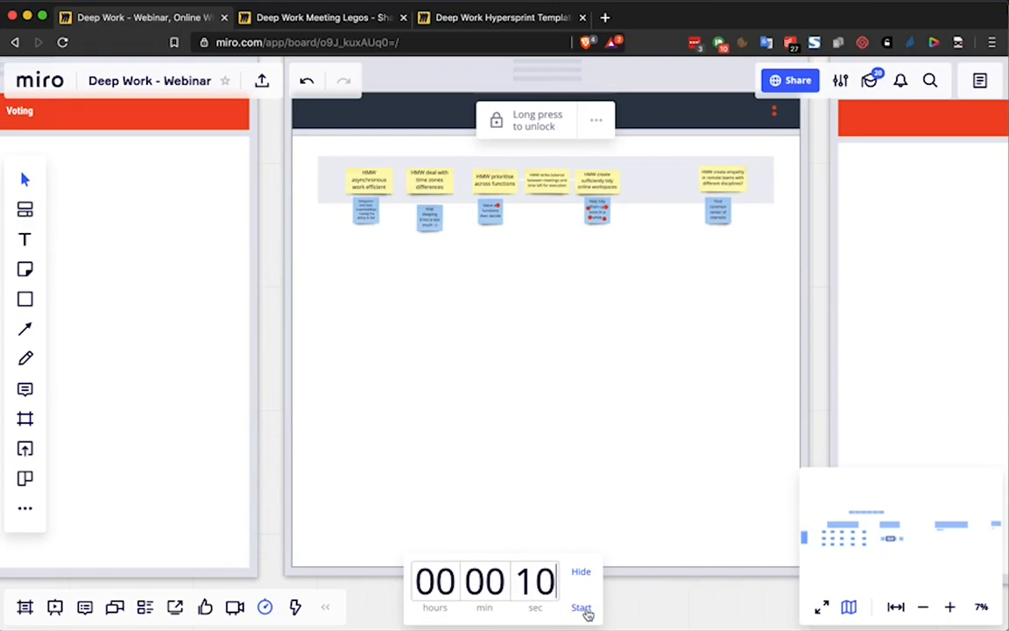
click(582, 607)
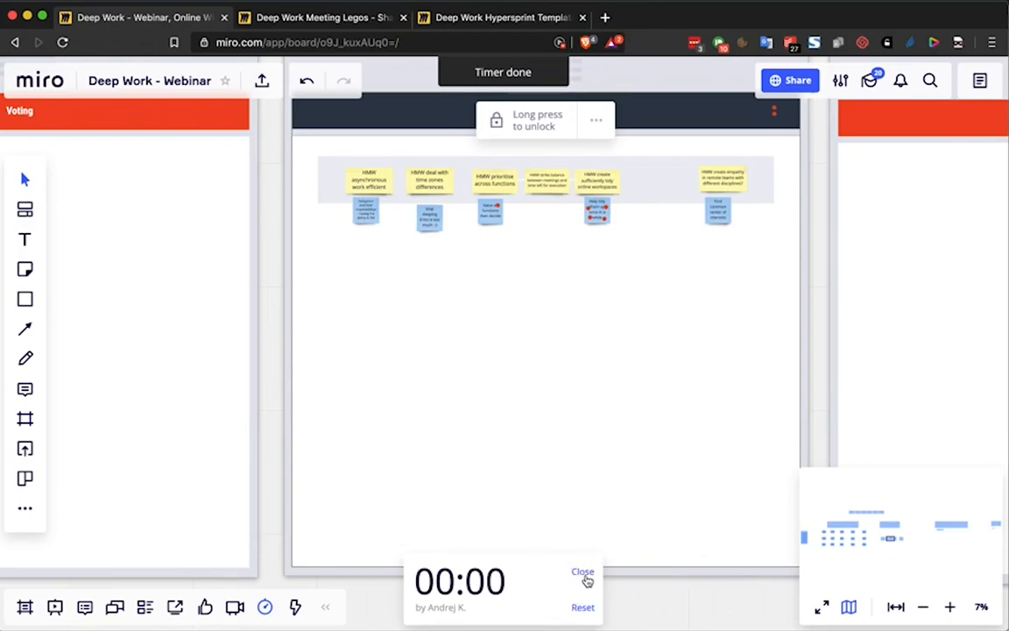
click(583, 572)
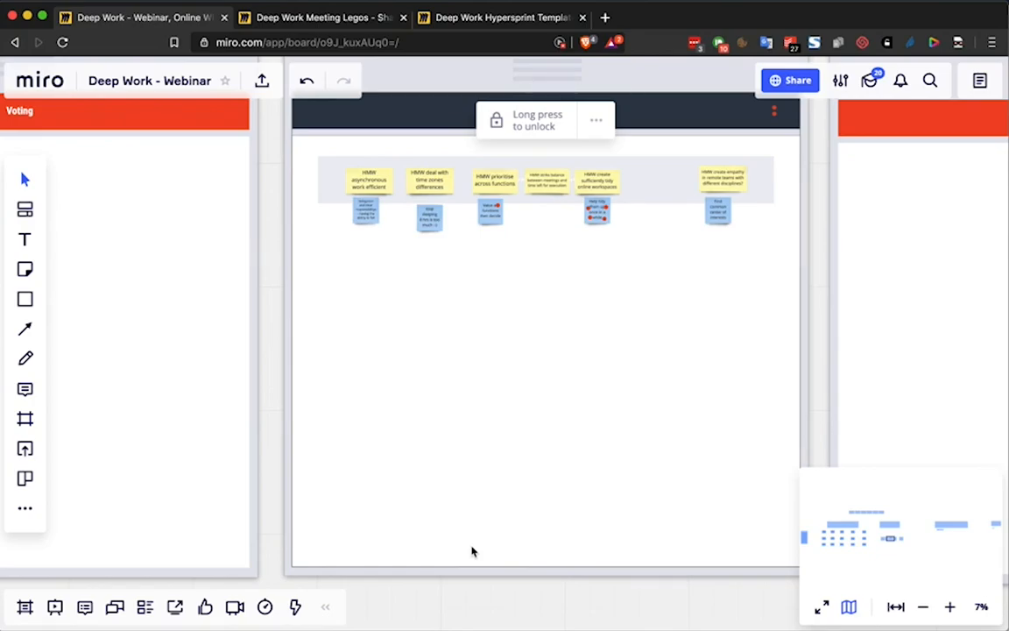
mouse_move(501, 263)
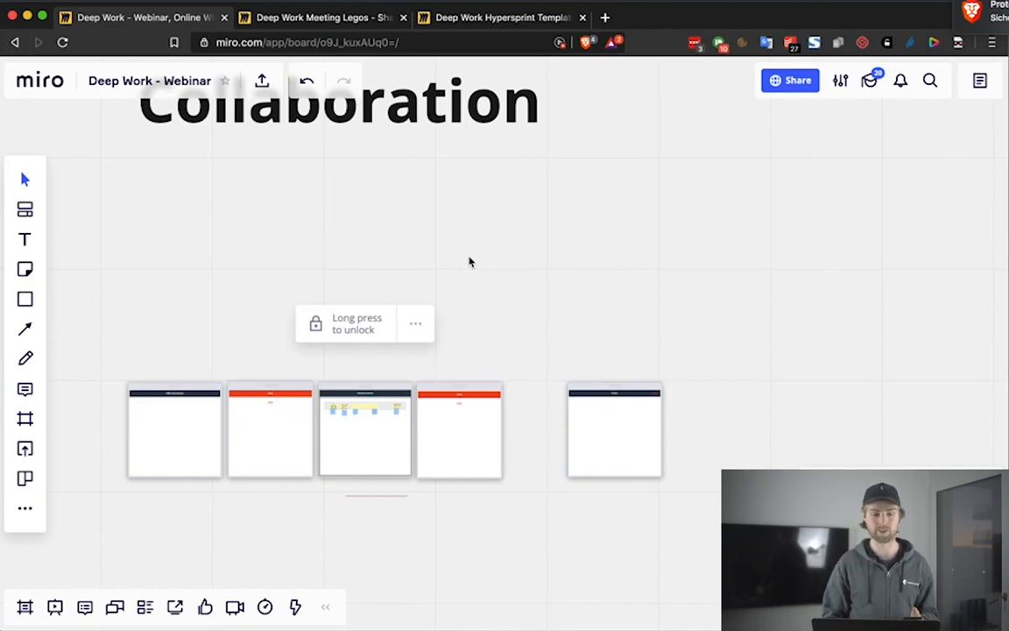
- Switch to the Deep Work Meeting Legos - Shared board and scroll toward the Team Retrospective frames
click(325, 16)
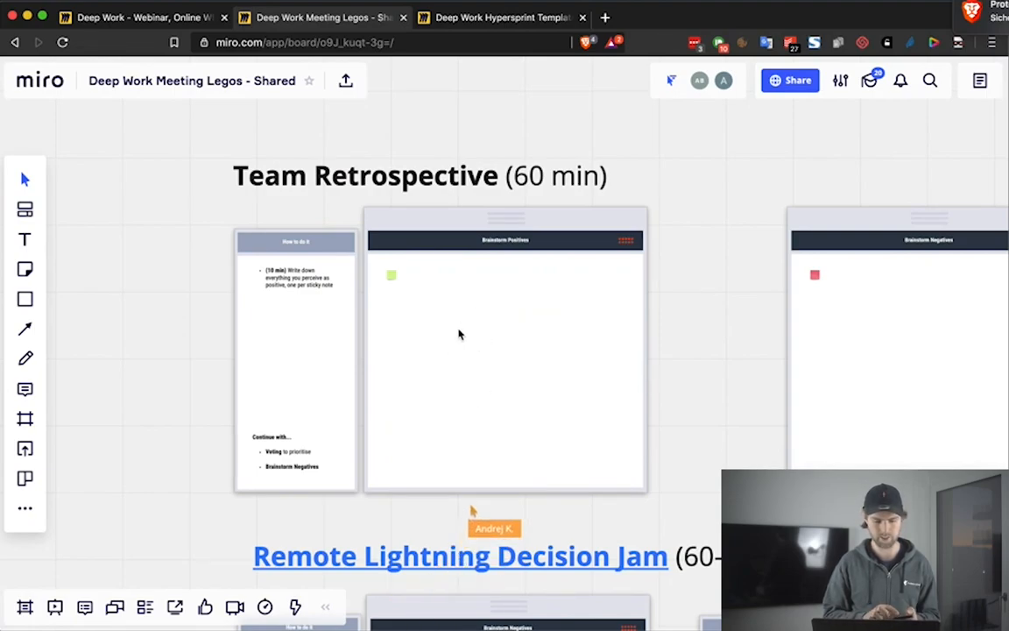
mouse_move(502, 435)
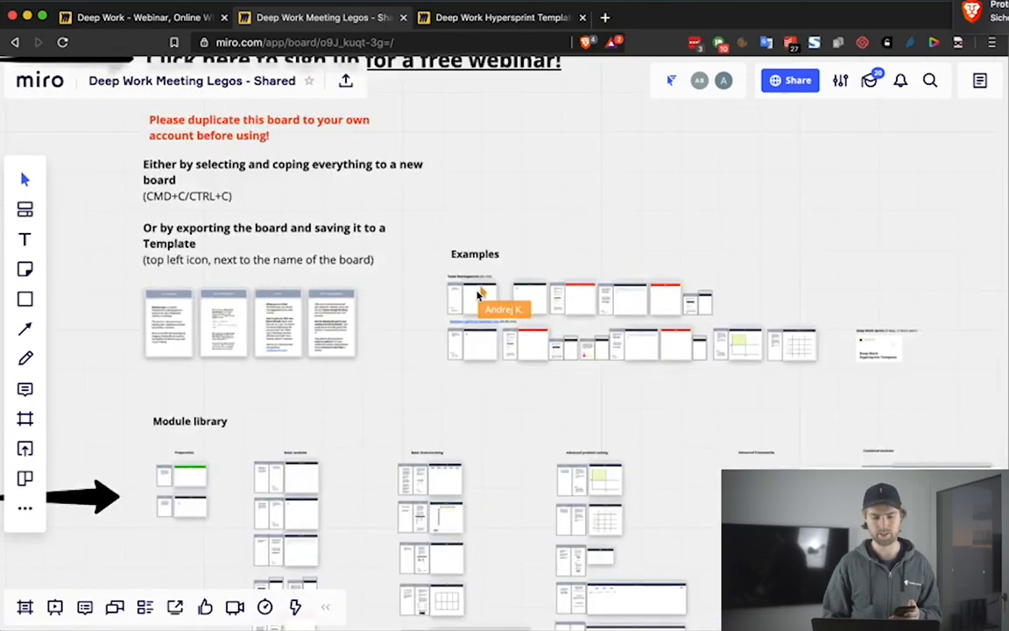
scroll(down, 3)
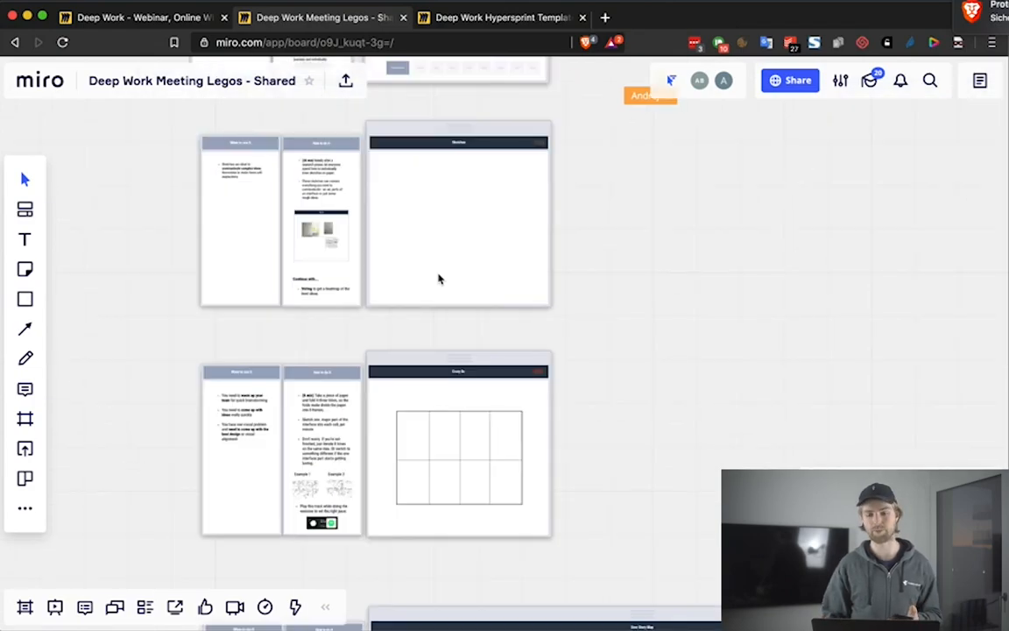
mouse_move(723, 81)
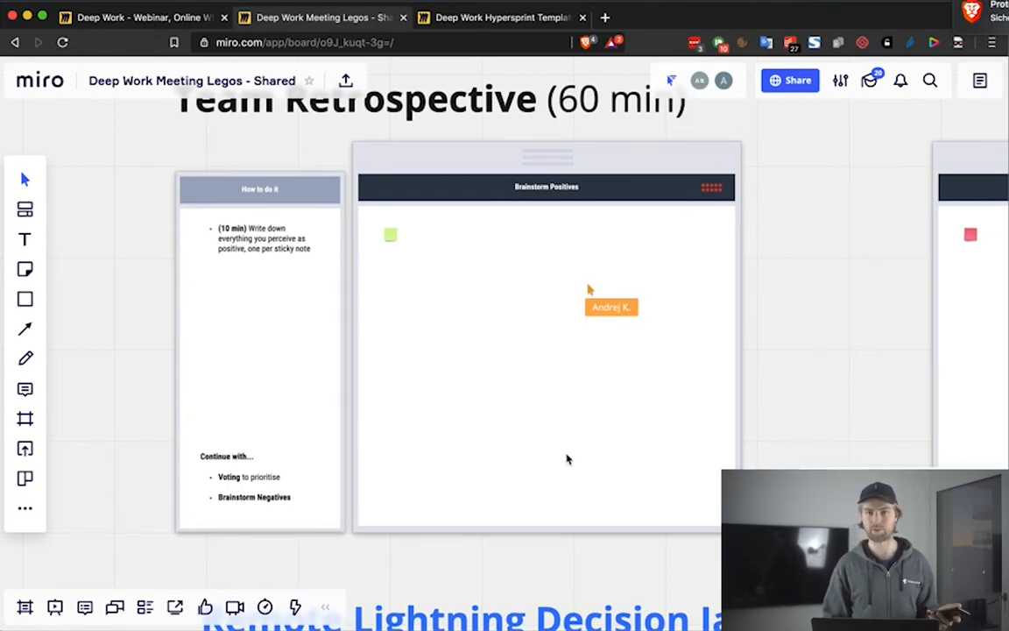
mouse_move(570, 302)
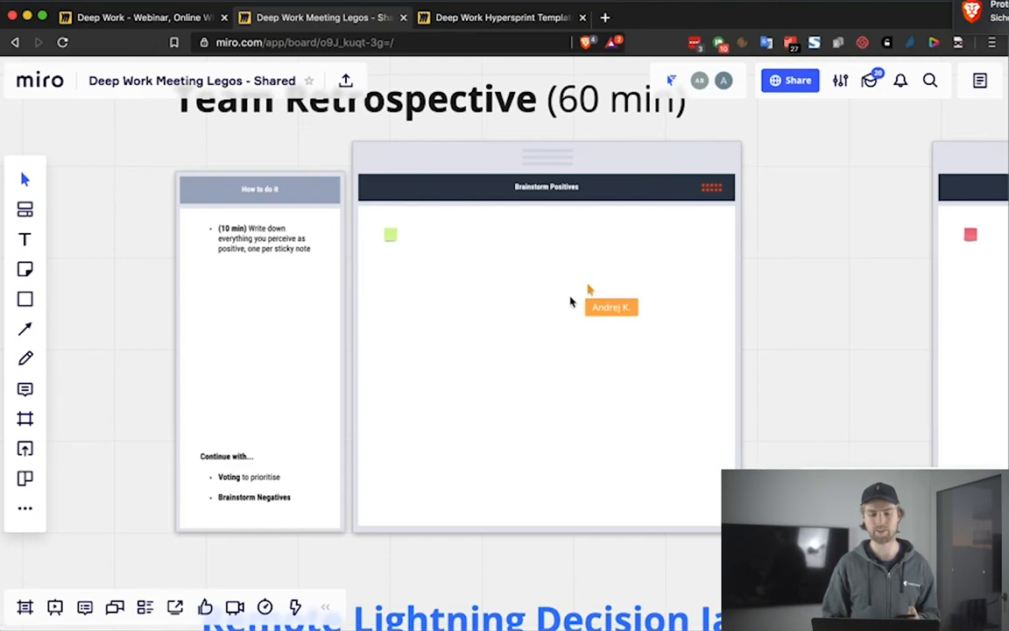
mouse_move(691, 156)
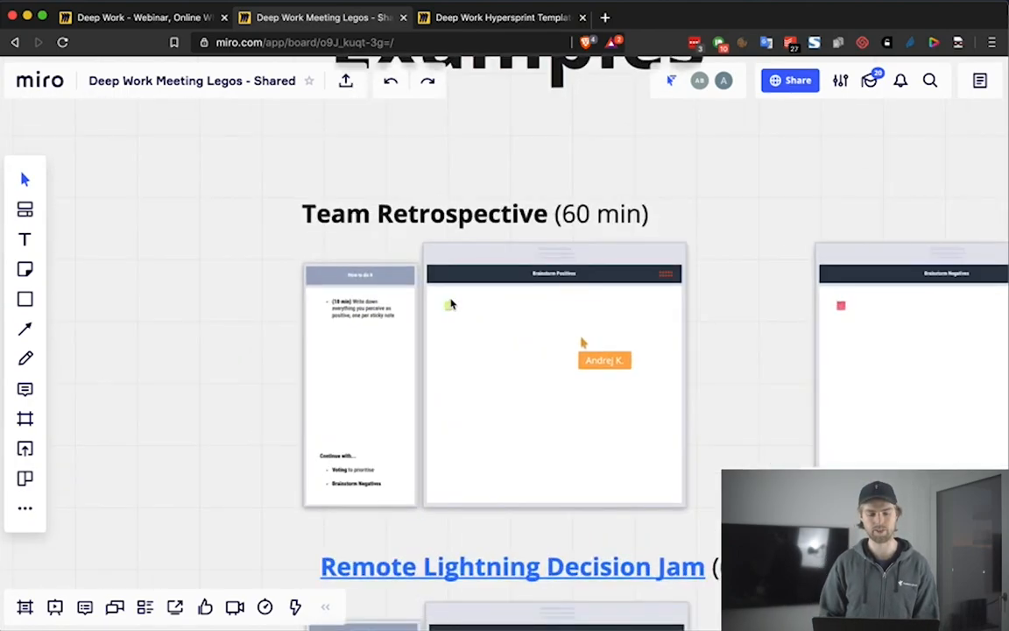
- Undo the green sticky note's last edit, then use activity history to reach the positives instruction
click(464, 307)
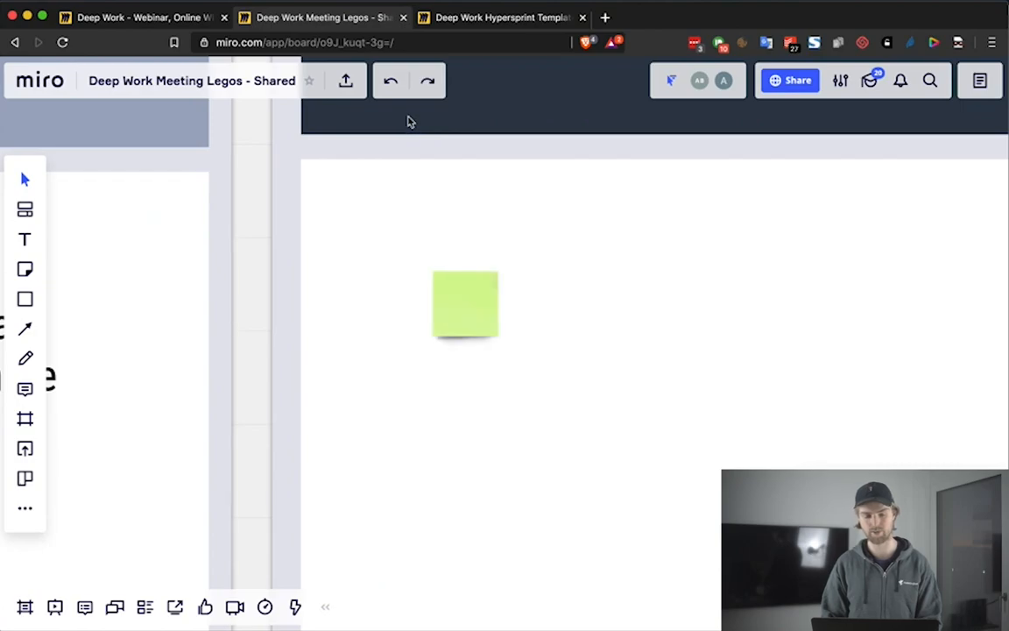
click(427, 80)
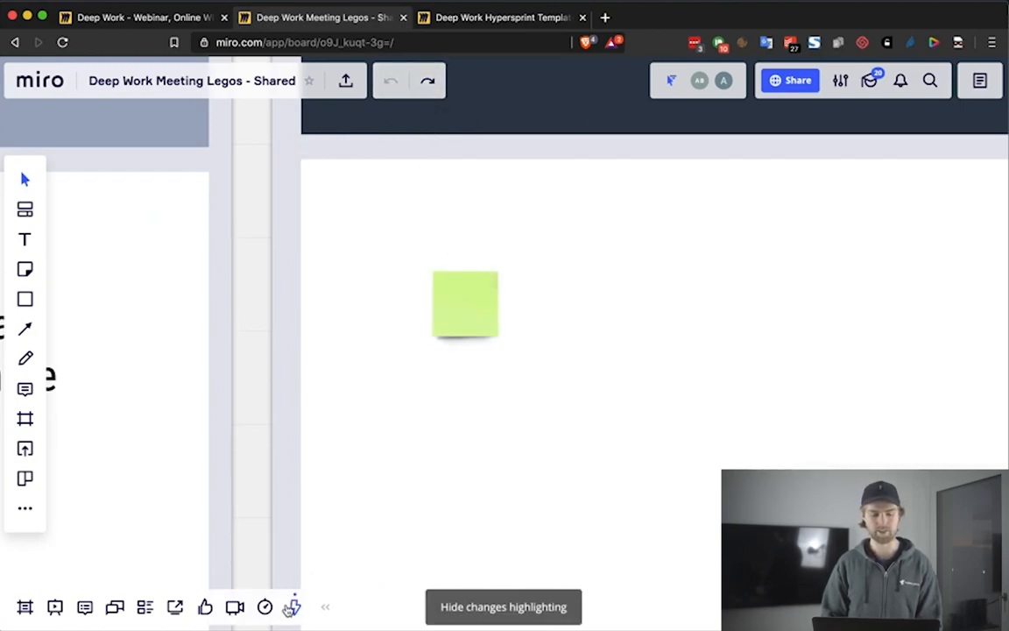
click(291, 607)
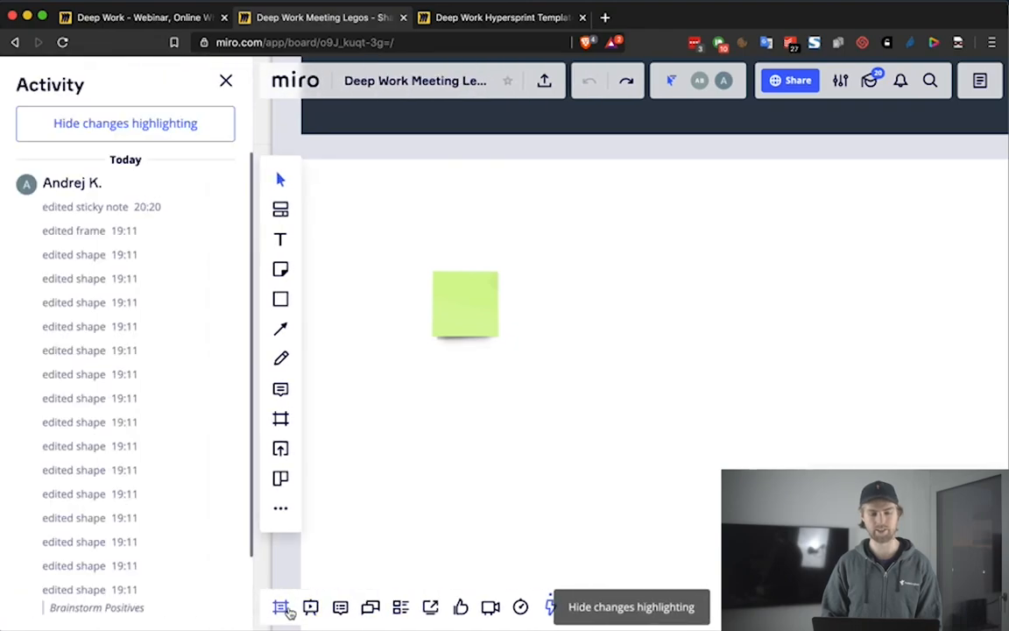
mouse_move(136, 365)
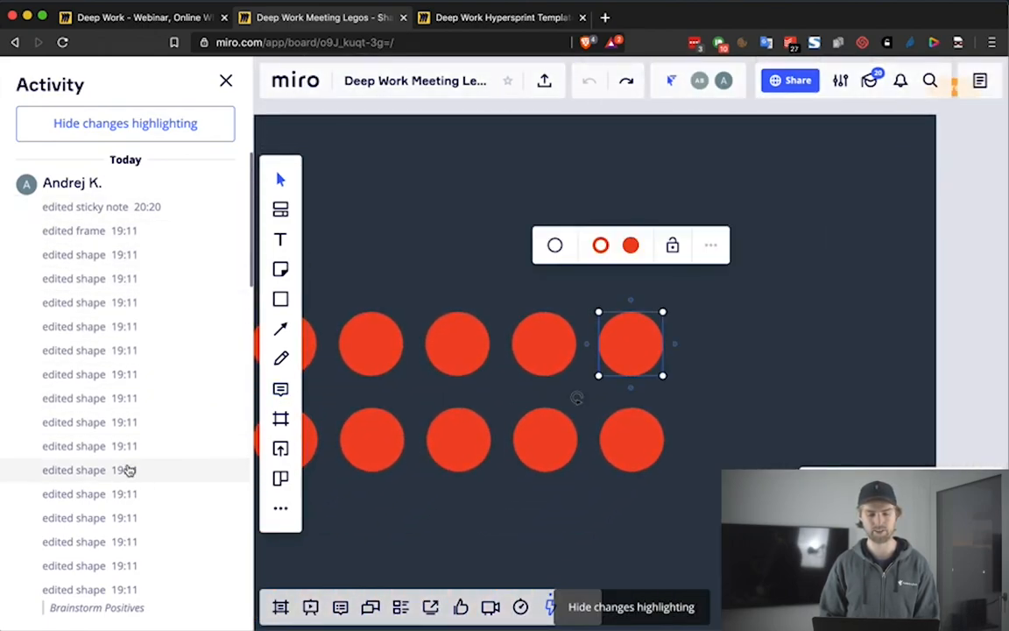
mouse_move(688, 369)
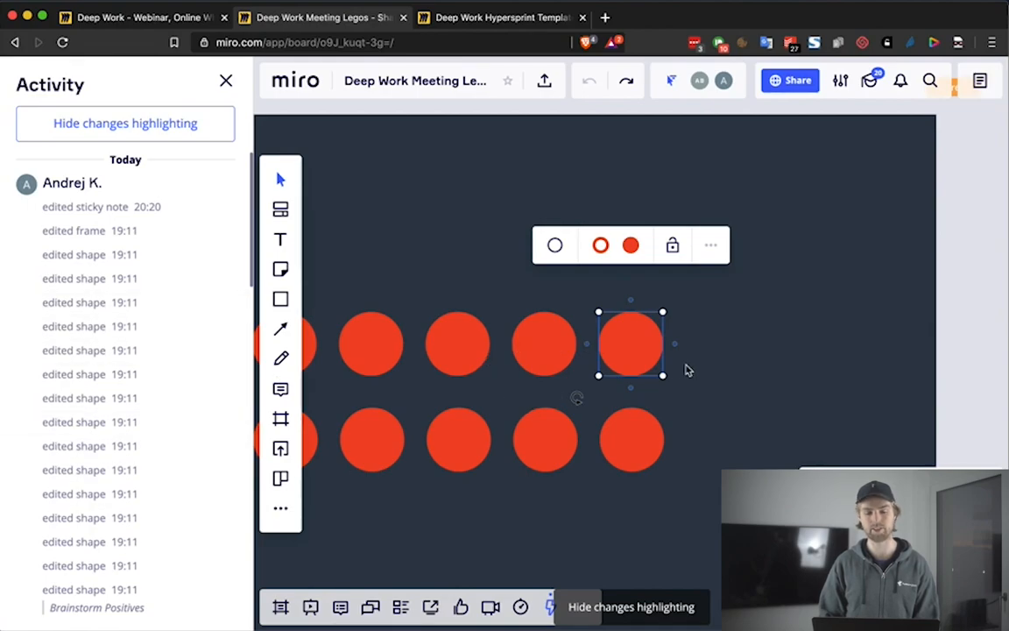
mouse_move(83, 470)
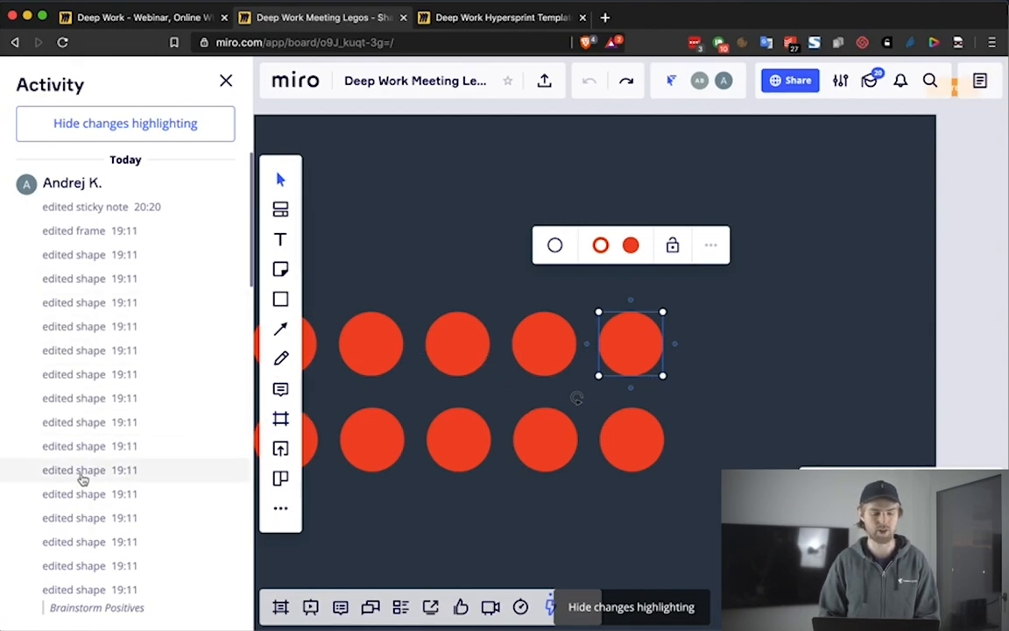
scroll(down, 3)
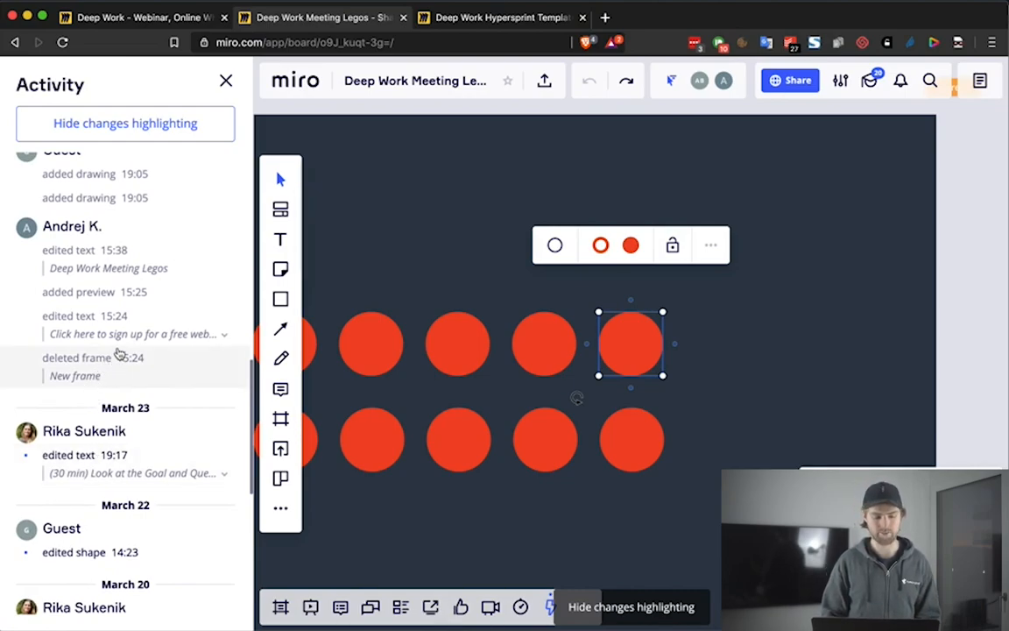
scroll(down, 3)
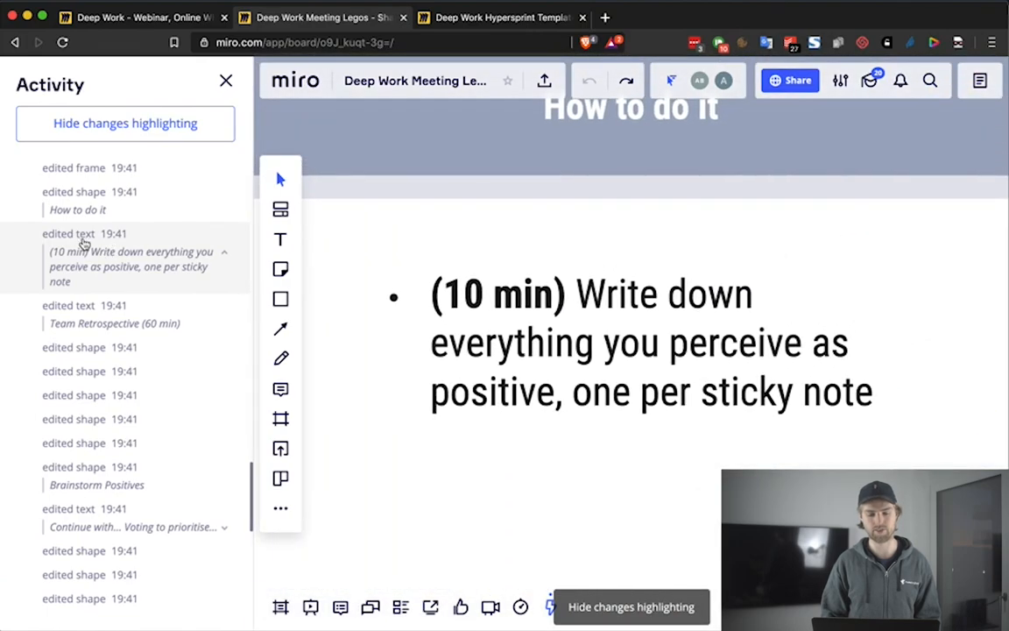
click(630, 341)
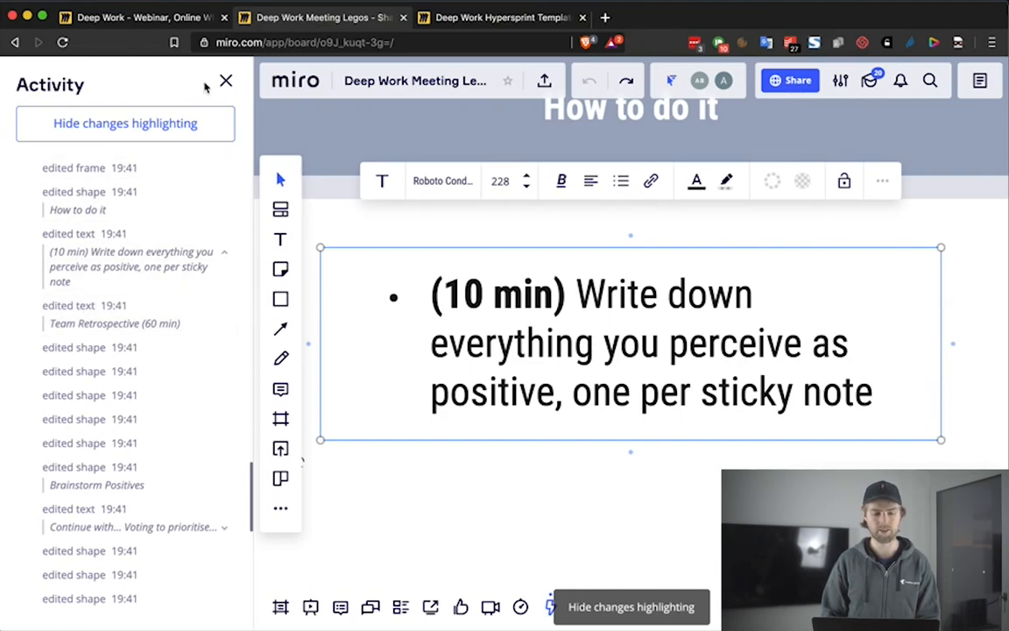
click(226, 80)
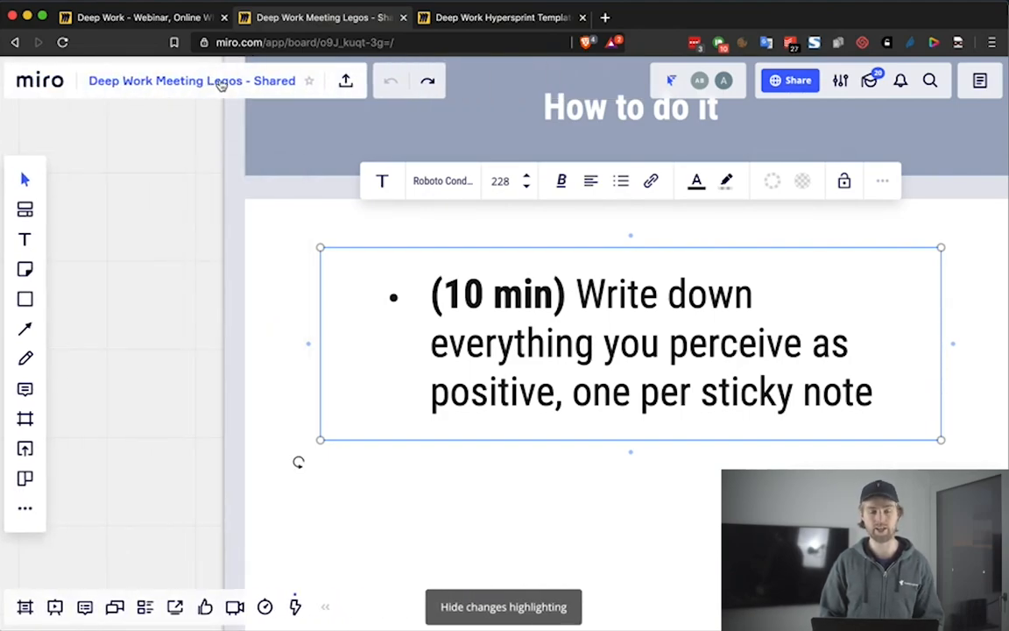
mouse_move(191, 80)
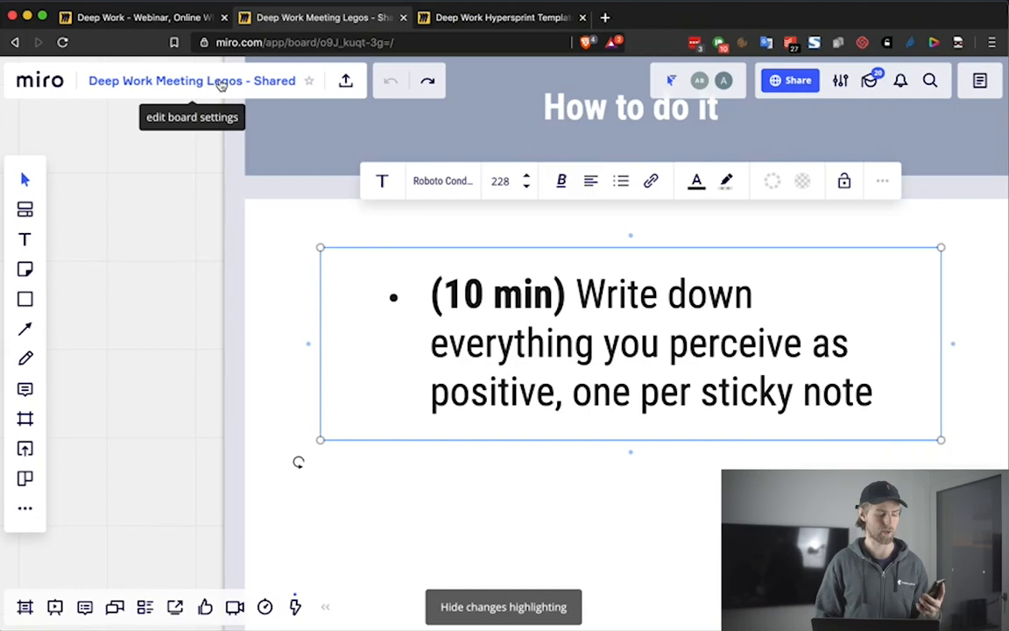